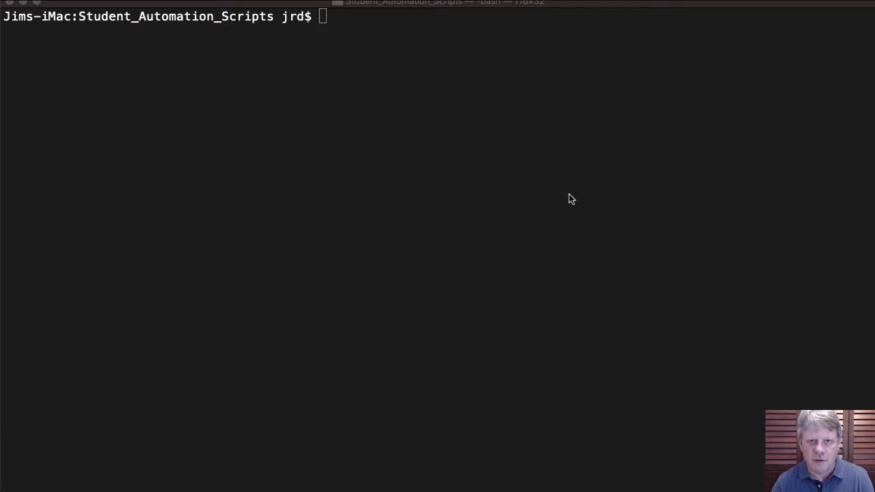
Run pwsh Student\ Menu.ps1 from the bash prompt to start the VMware management menu
text(p)
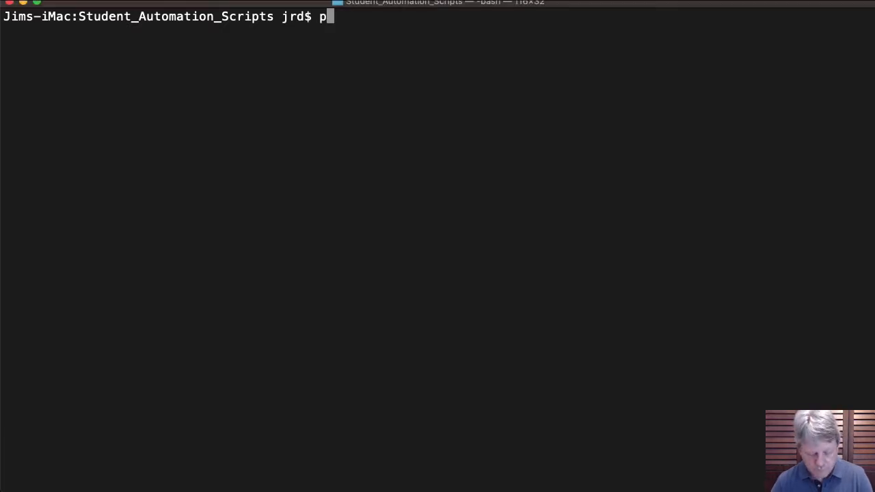
text(wsh Student\ Menu.ps1)
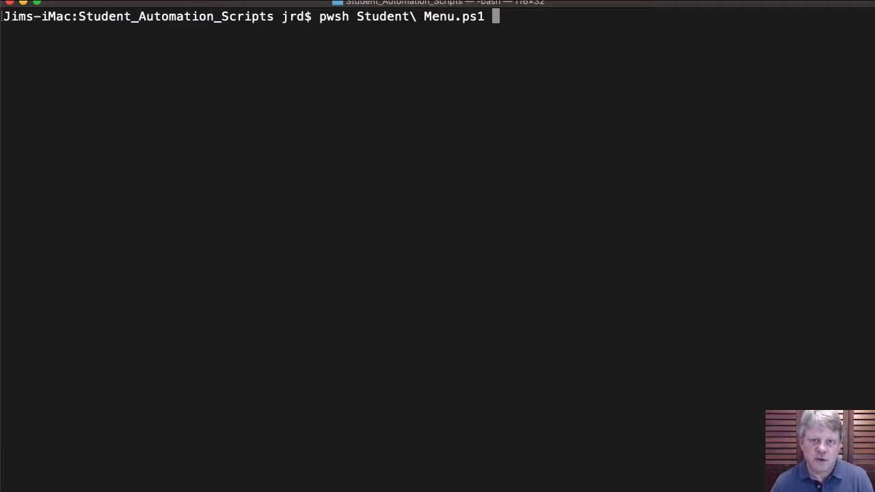
key(Return)
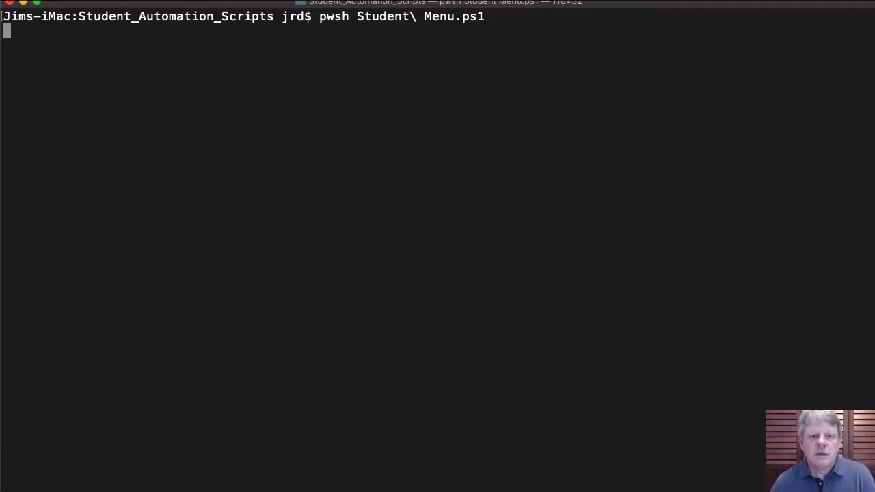
key(Return)
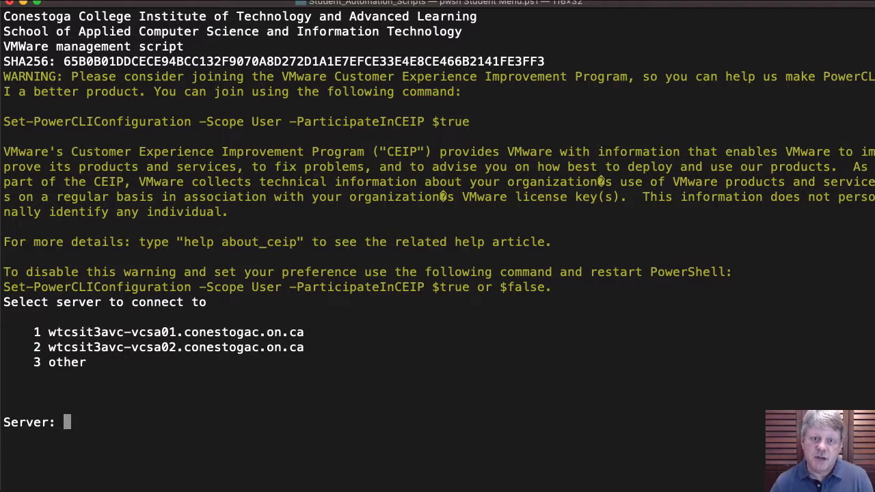
text(1)
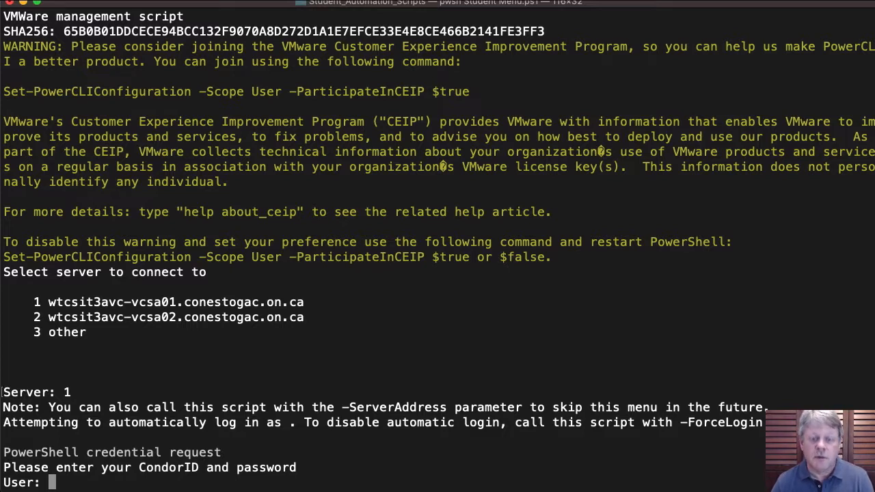
text(jdickson)
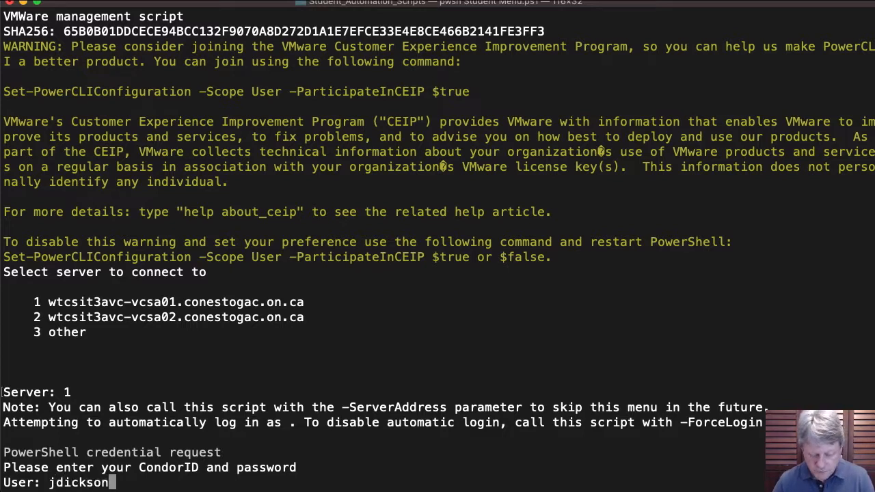
key(Return)
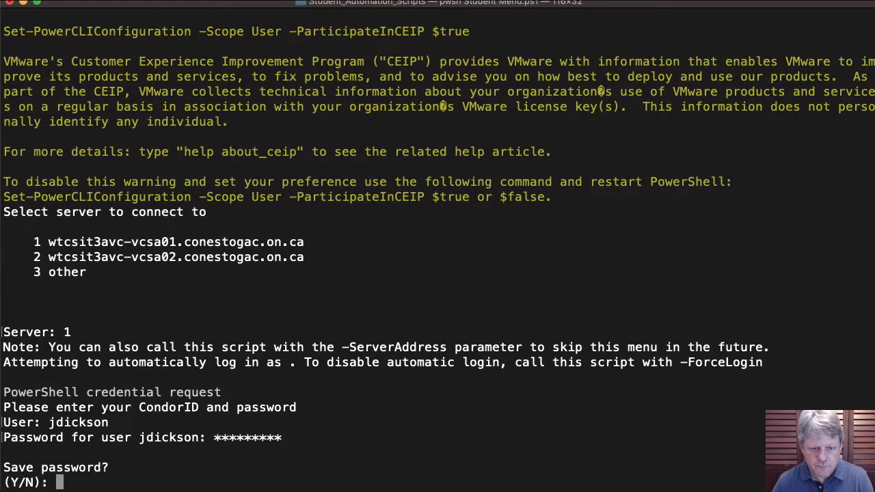
text(n)
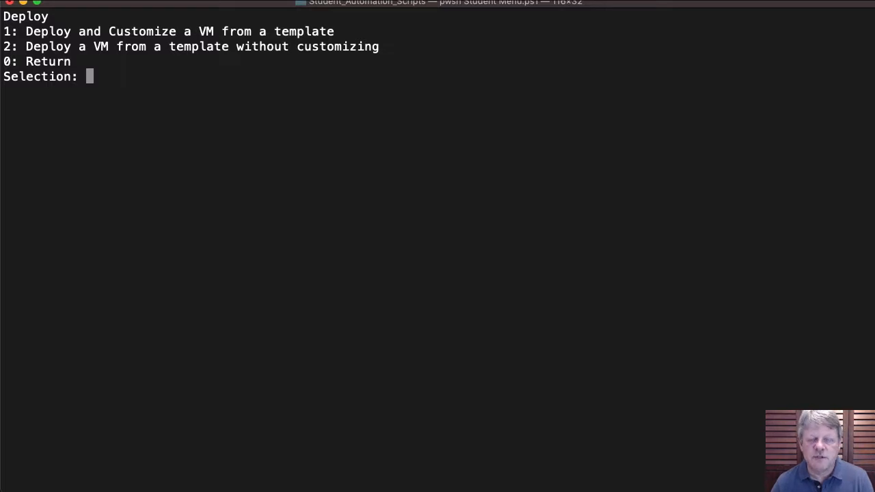
Choose Deploy and Customize, confirm readiness, and select template 5, Server_2016_Template
text(1)
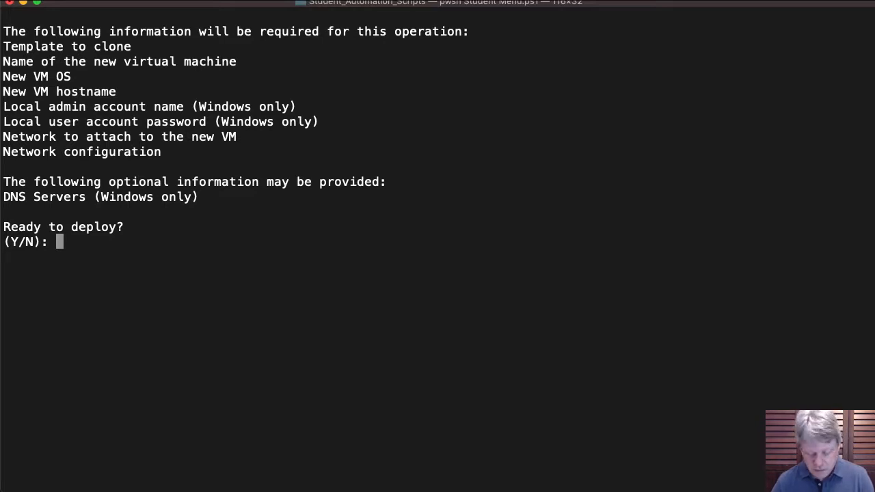
text(Y)
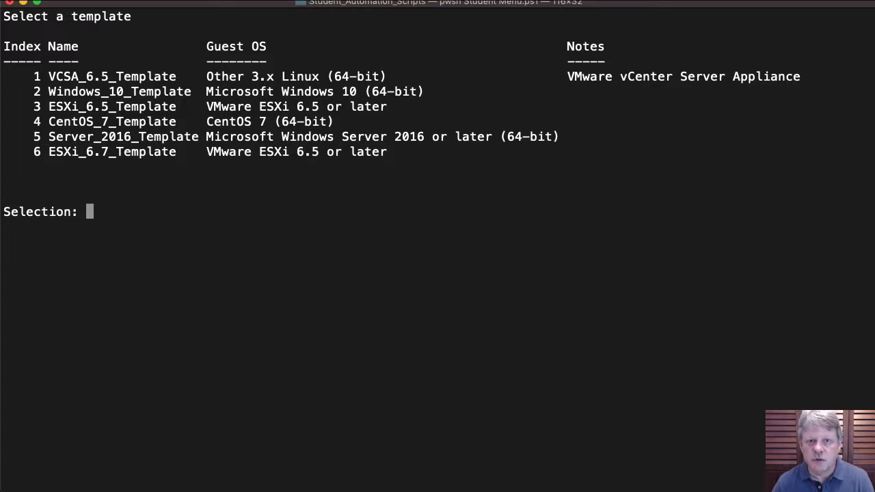
text(5)
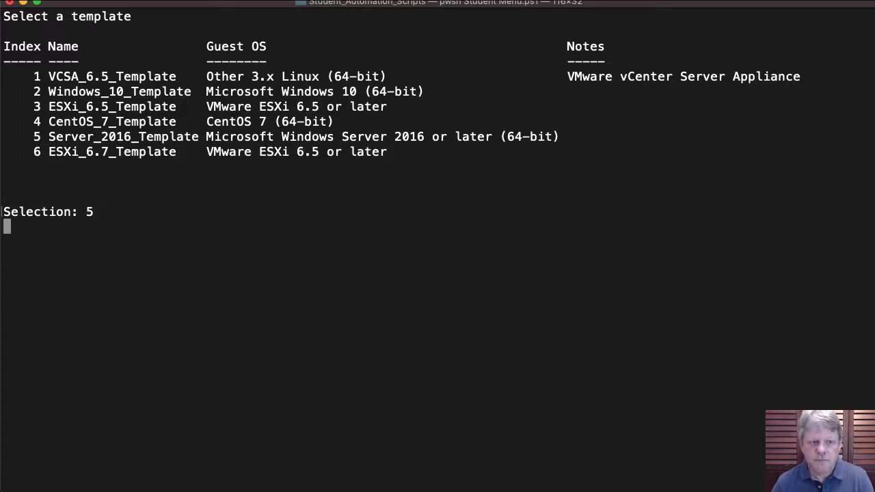
key(Return)
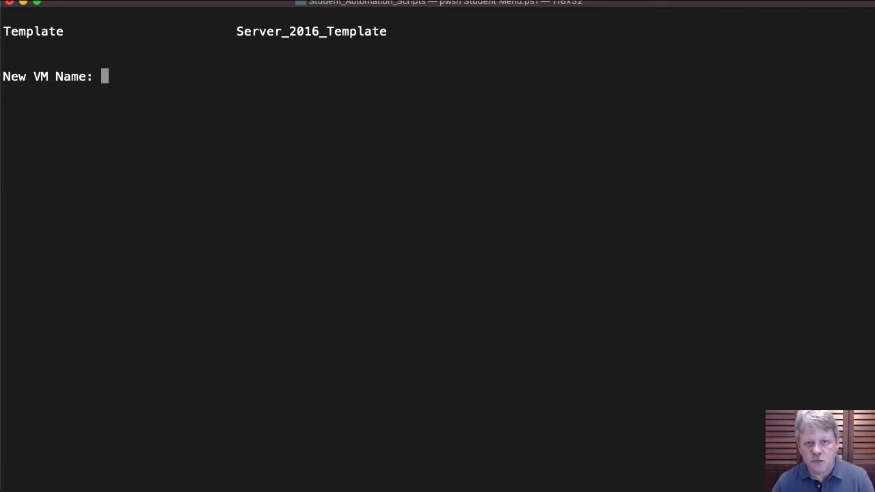
Name the new VM JDICKSON-INFRA and accept the default resource pool, datastore and folder
text(JDICK)
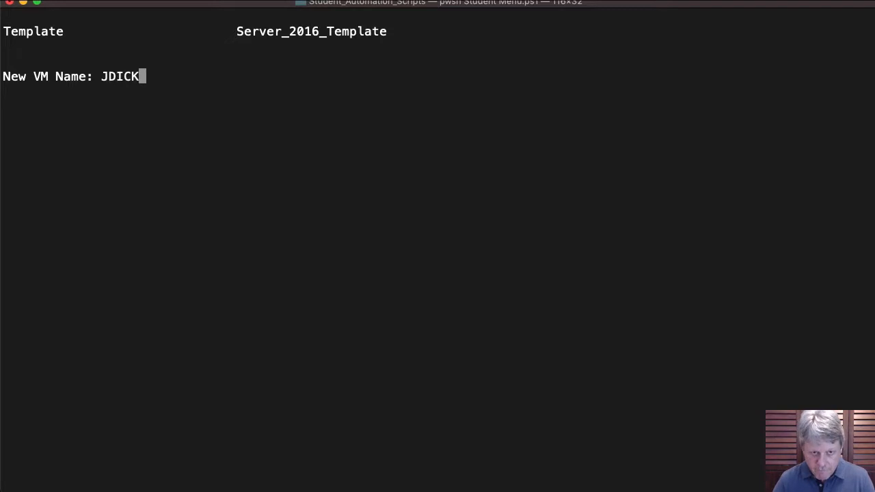
text(SON-)
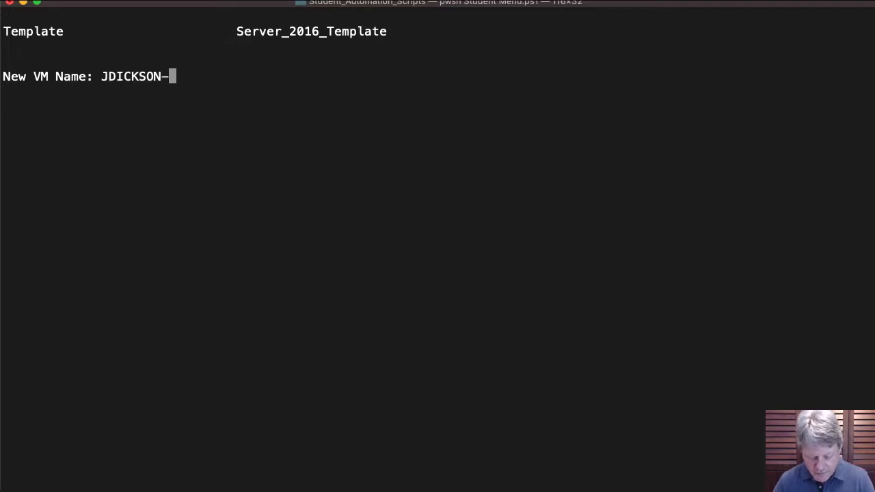
text(INFRA)
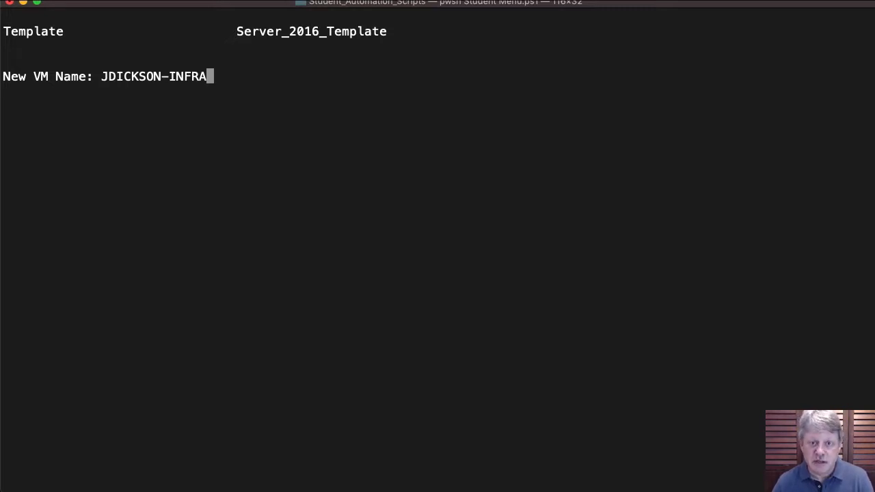
key(Return)
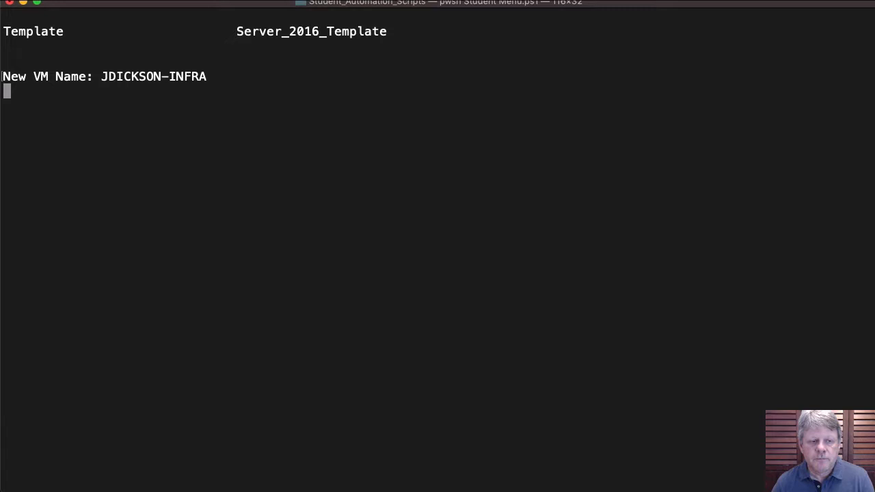
key(Return)
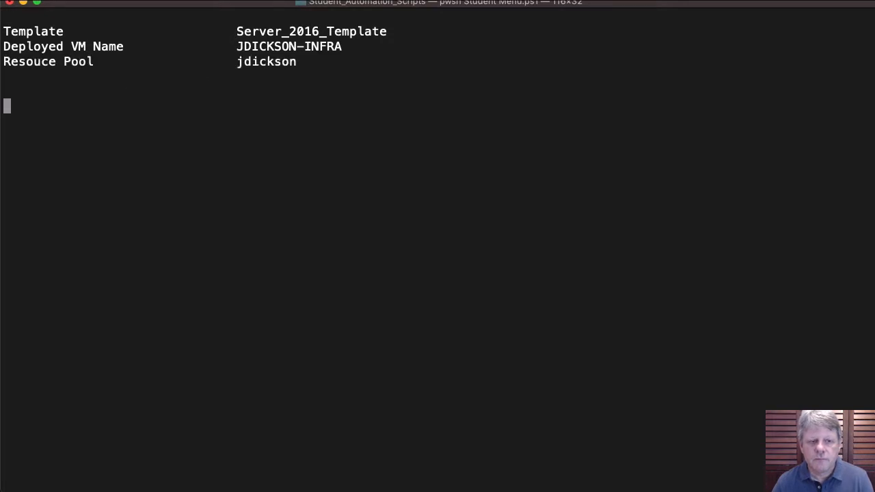
key(Return)
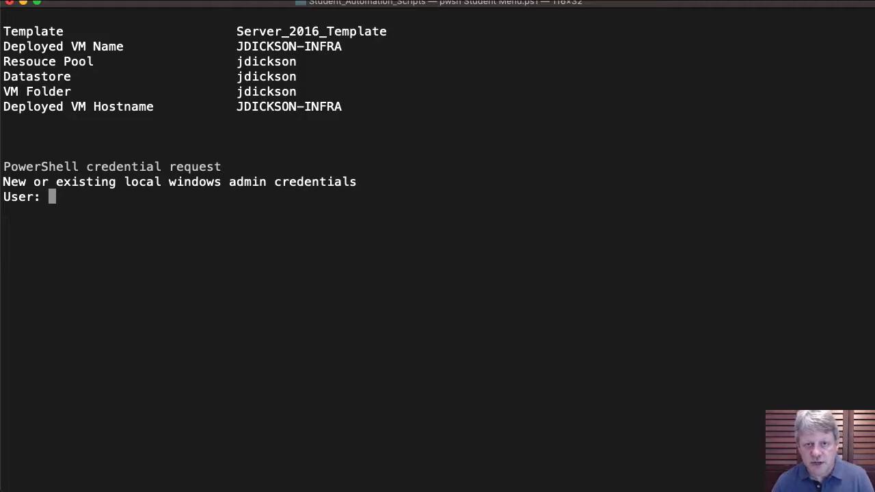
Set static networking: IP 10.174.46.201, mask 255.255.255.0, gateway 10.174.46.1
text(JRD)
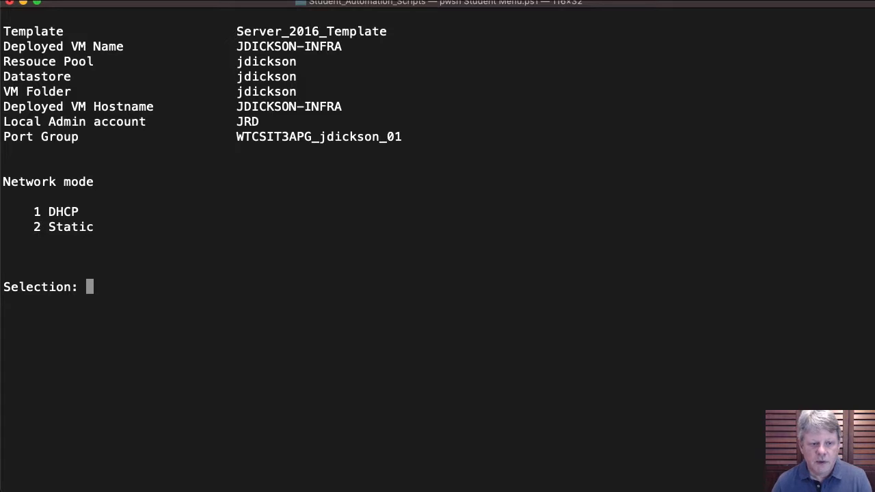
text(2)
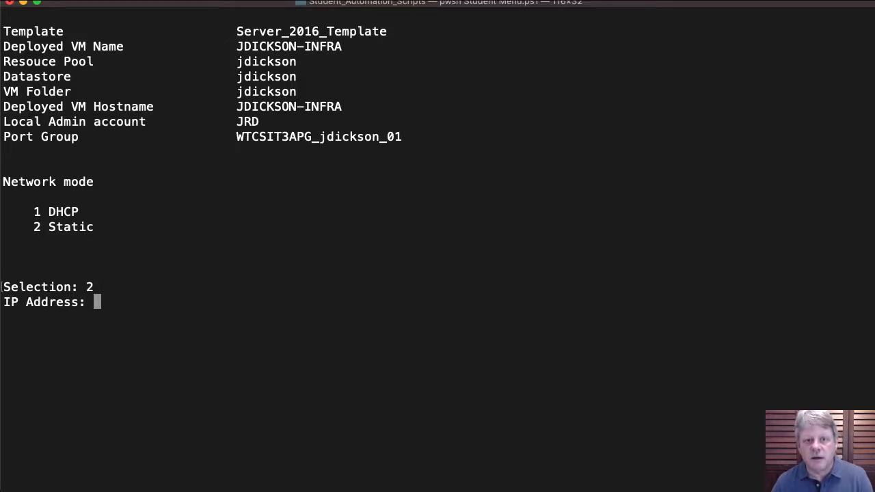
text(10)
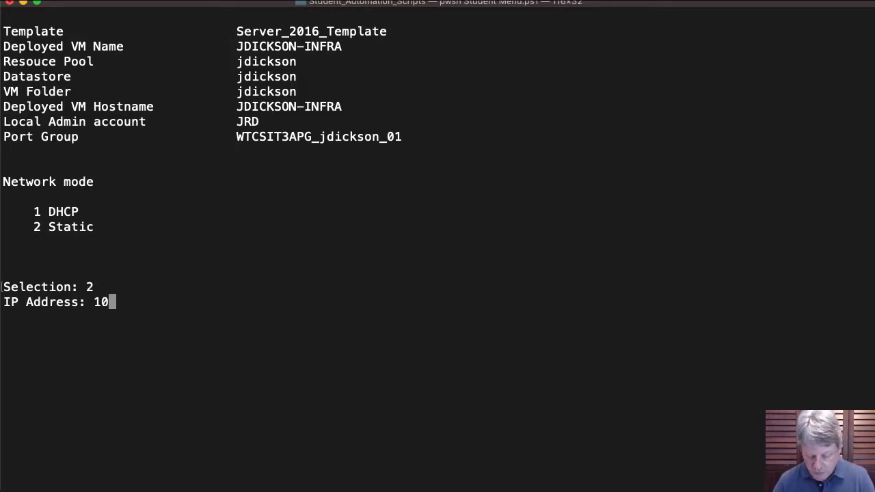
text(.174.46.2)
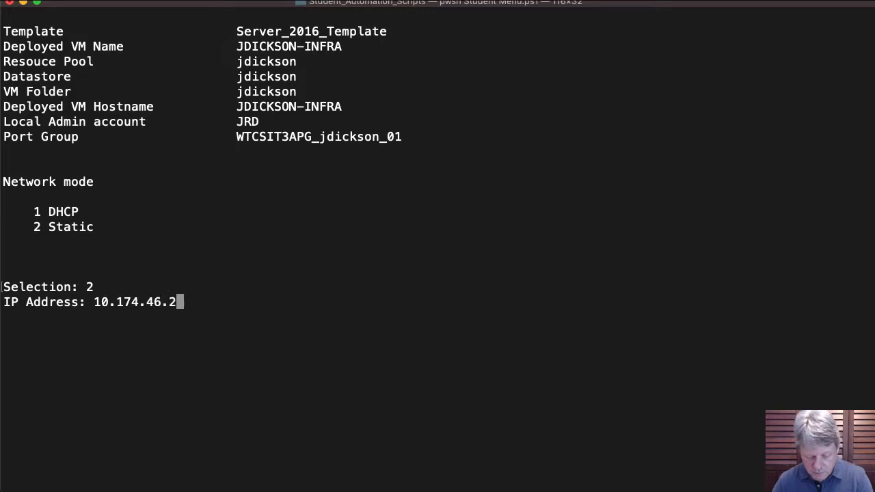
text(01)
text(2)
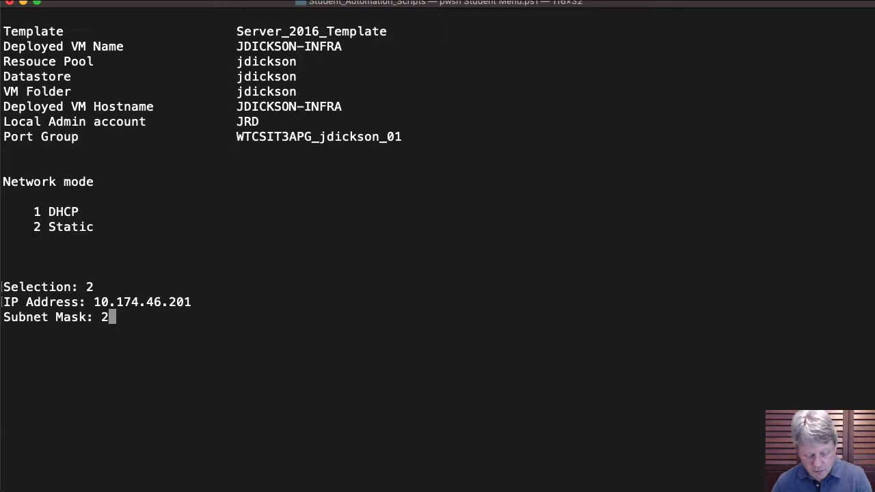
text(55.255.255.p0)
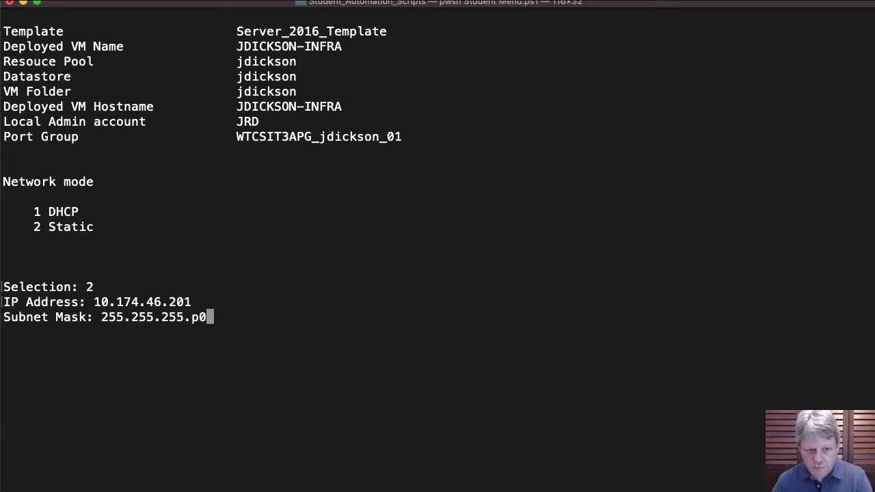
key(Return)
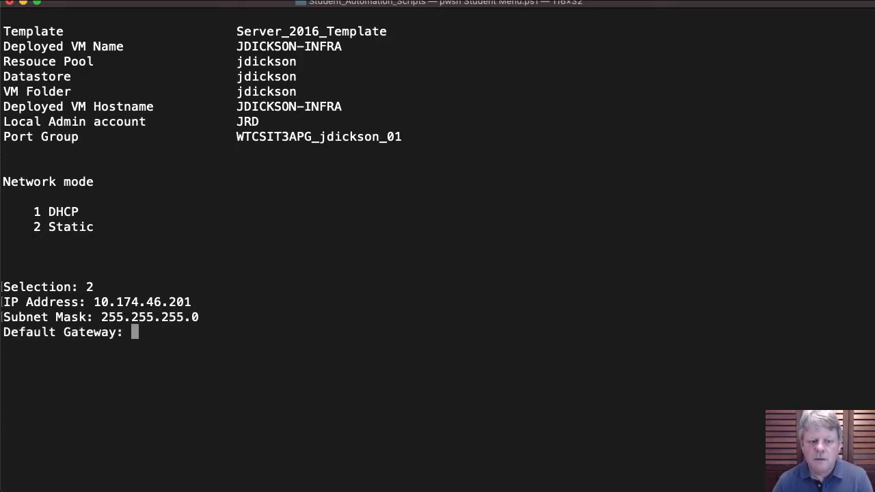
text(10.)
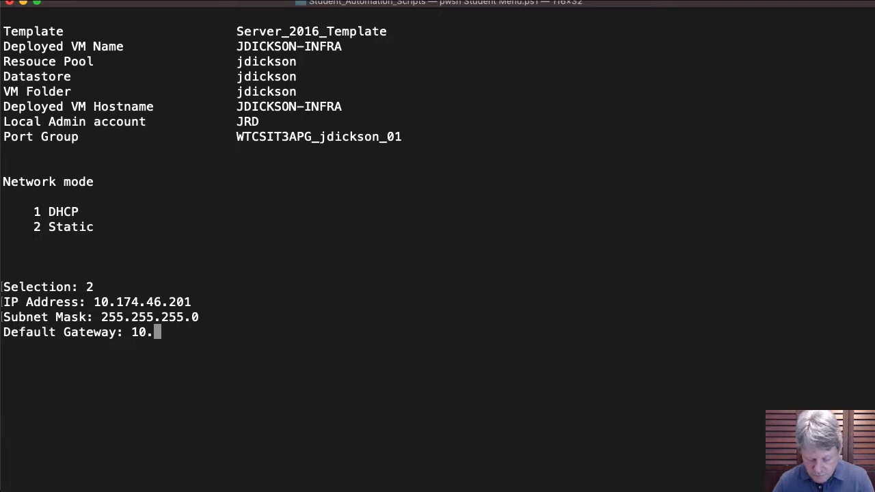
text(174.46.1)
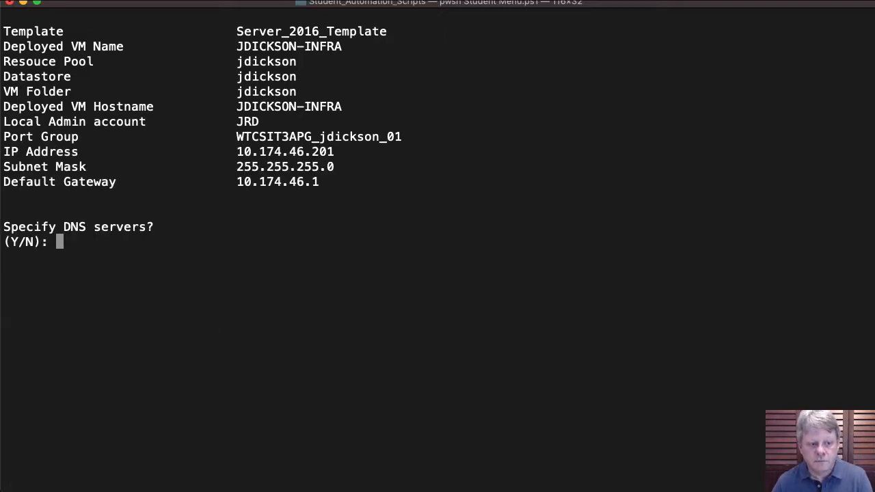
Specify DNS server 10.144.6.3 and choose to power the VM on after deployment
text(y)
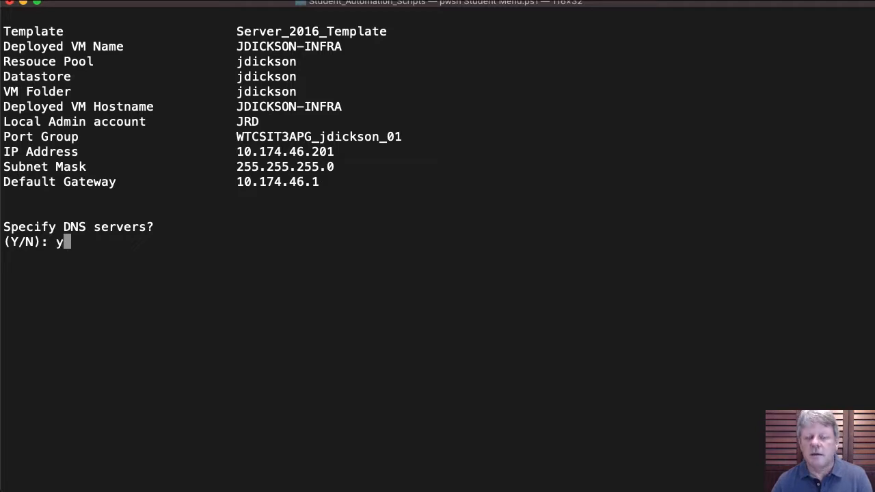
key(Return)
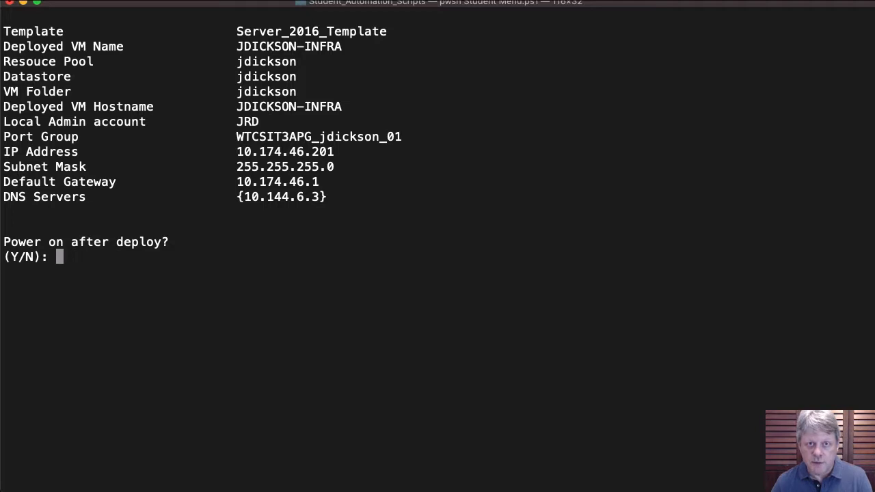
text(Y)
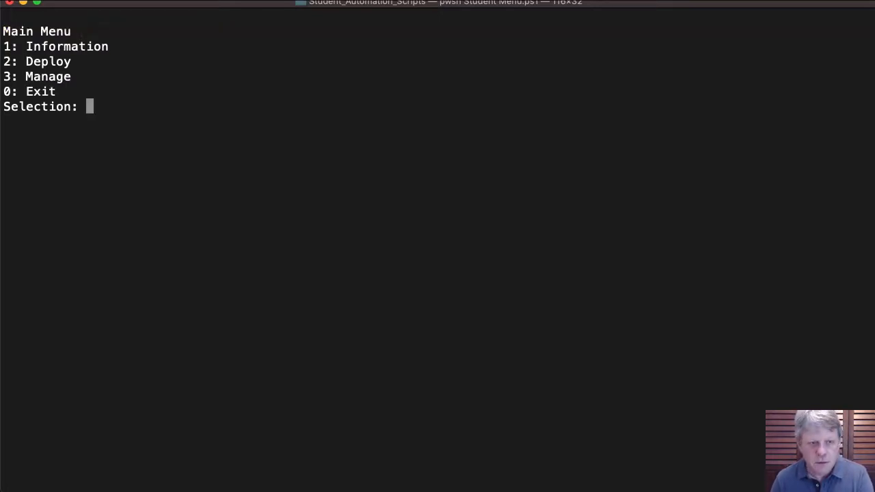
Exit the menu with 0 and run ping -c 3 10.174.46.201 against the new server
text(0)
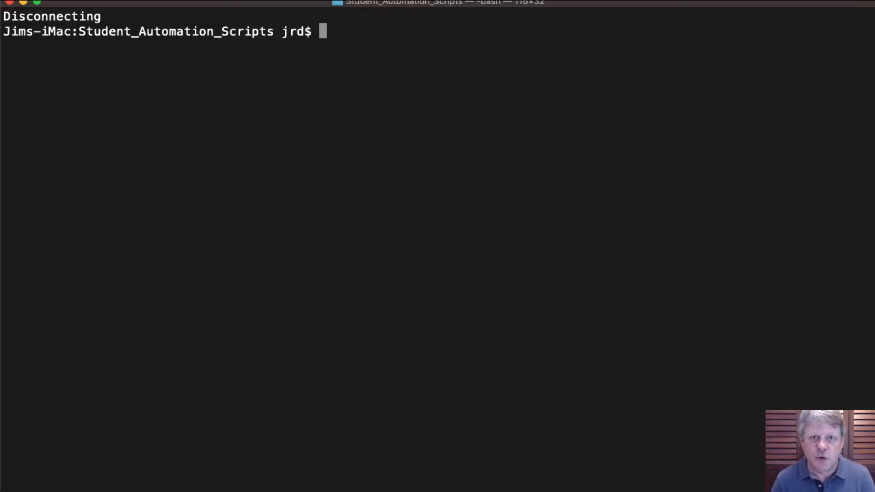
text(ping -c 3 10.174.46.201)
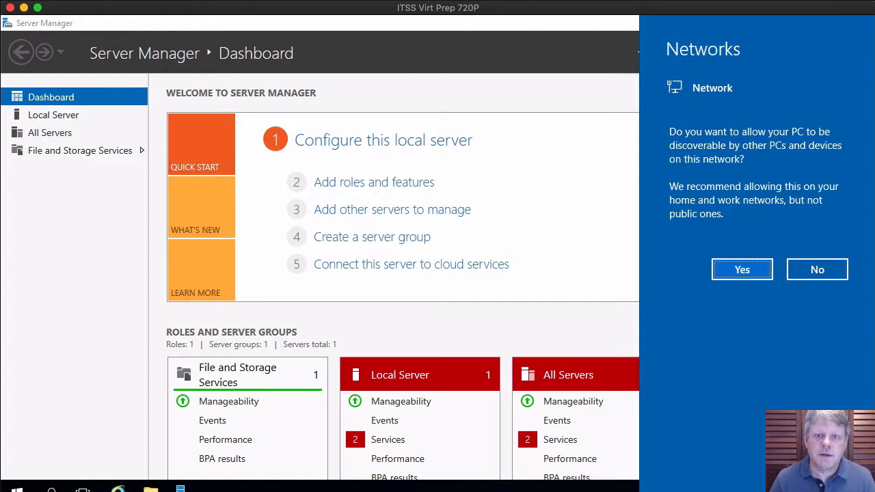
Allow network discovery and bring up Local Server's IE Enhanced Security Configuration setting
click(741, 268)
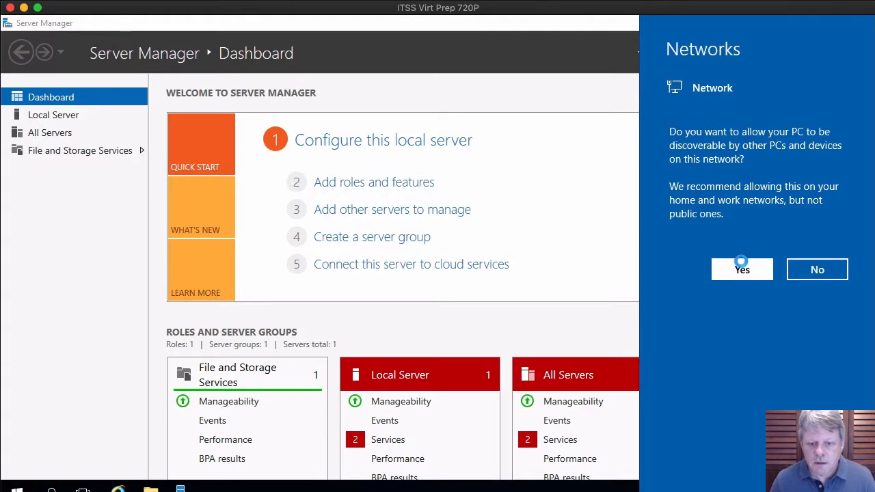
mouse_move(741, 268)
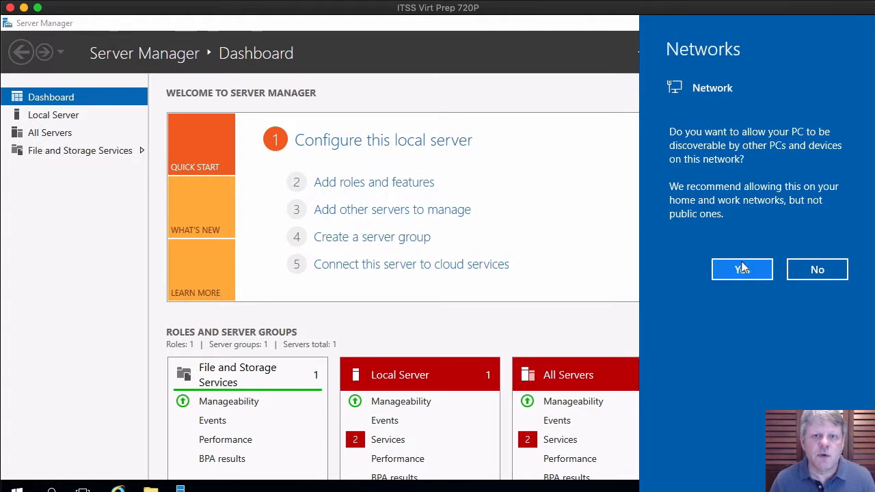
click(742, 268)
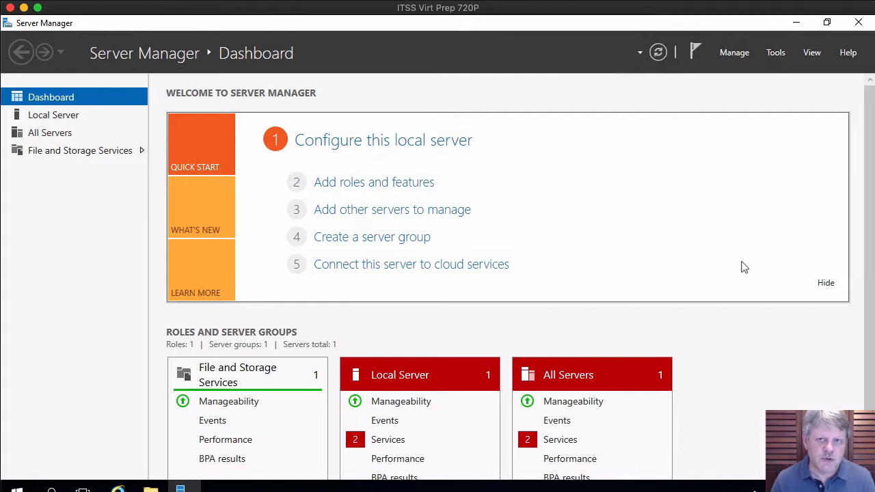
mouse_move(148, 263)
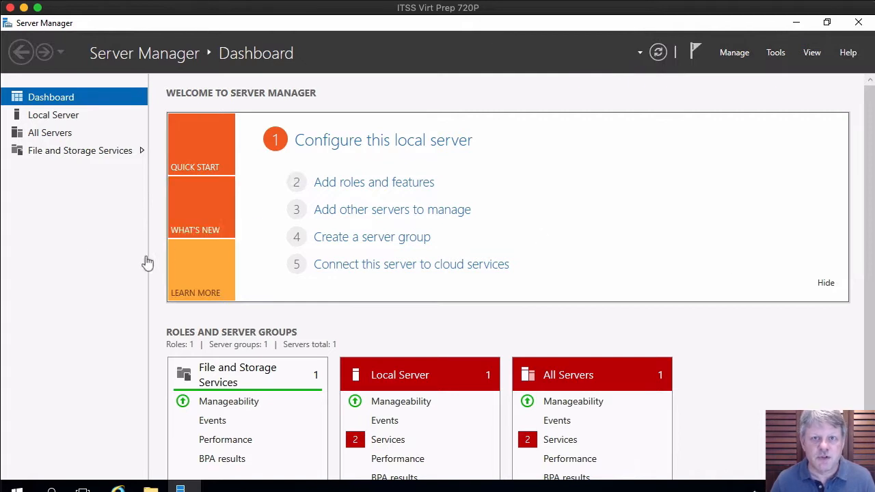
click(53, 115)
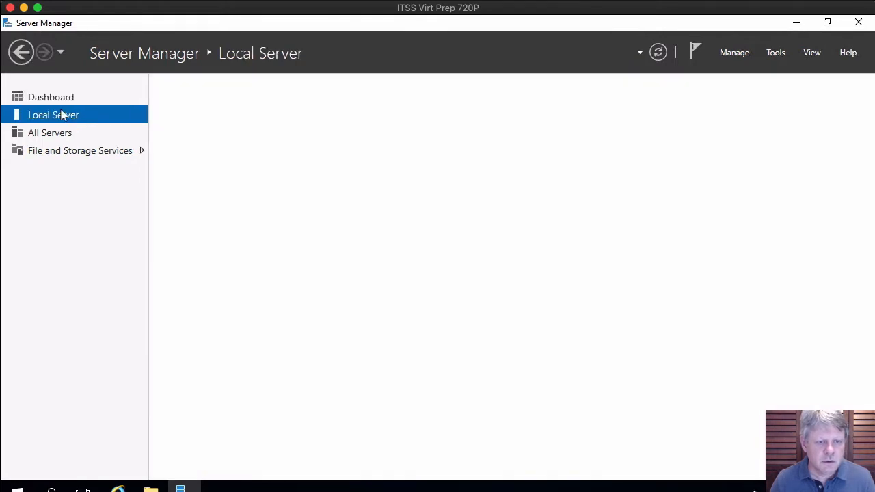
click(54, 115)
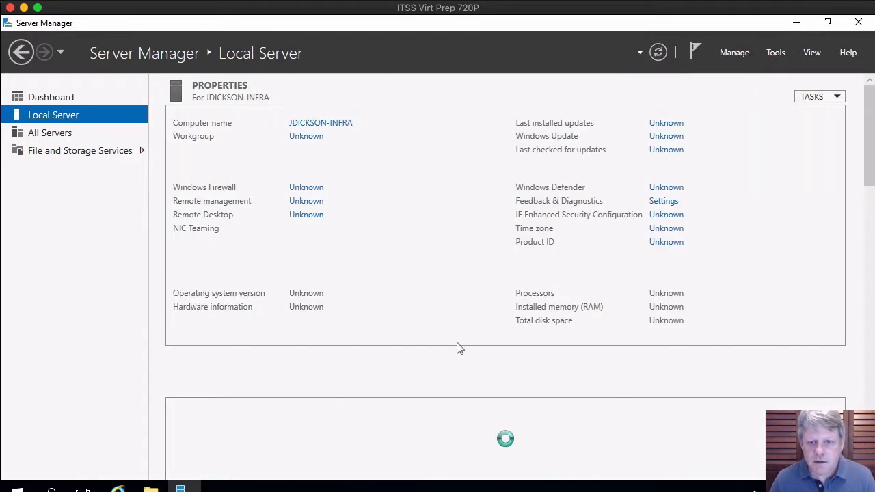
click(668, 213)
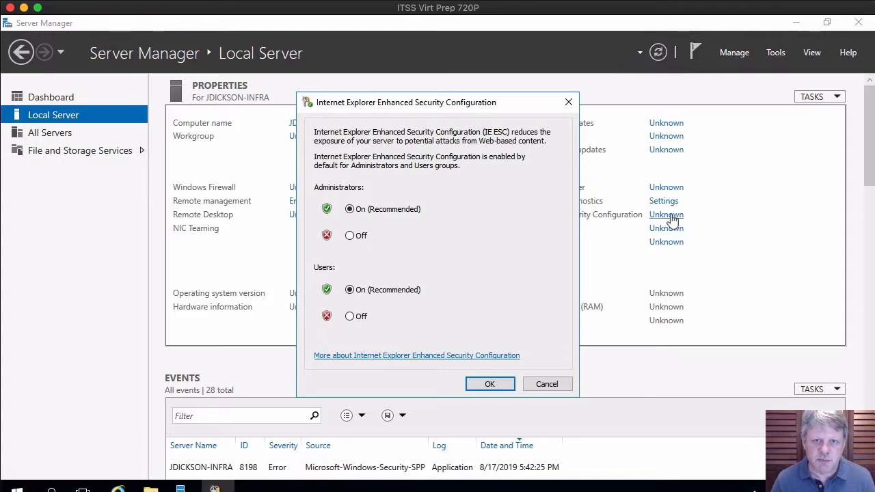
Switch IE Enhanced Security Configuration Off for Administrators and Users and confirm
click(350, 235)
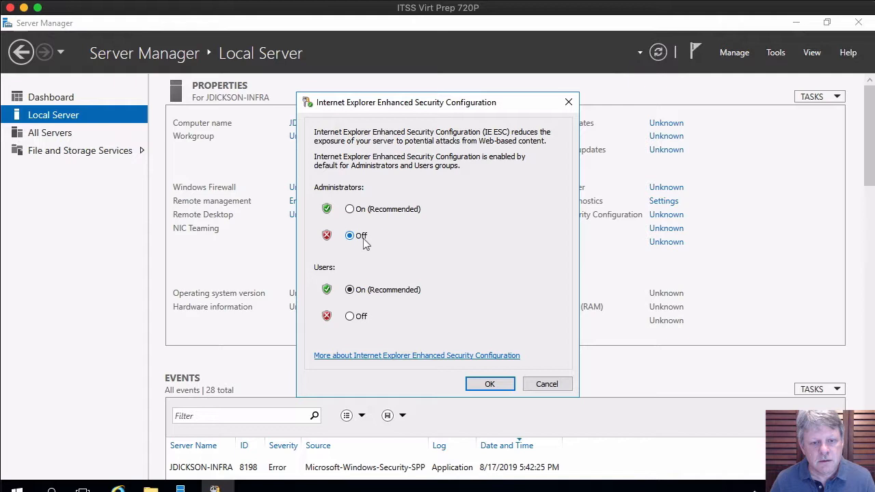
click(350, 316)
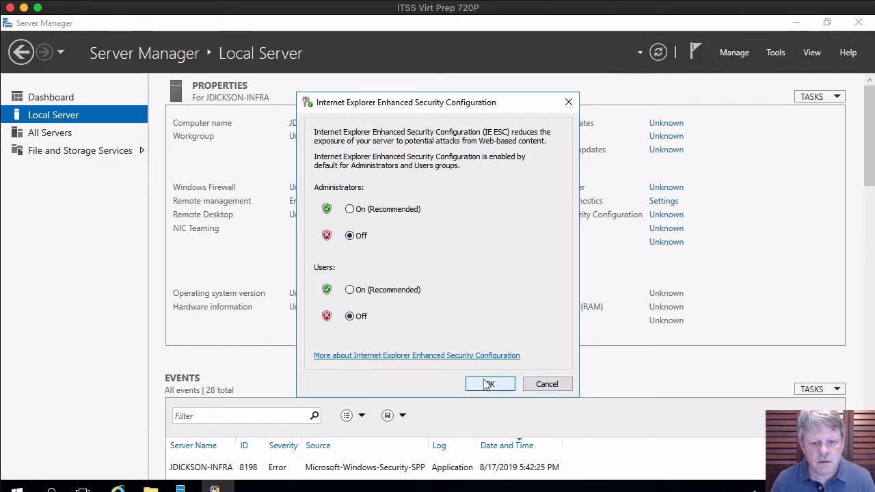
click(490, 383)
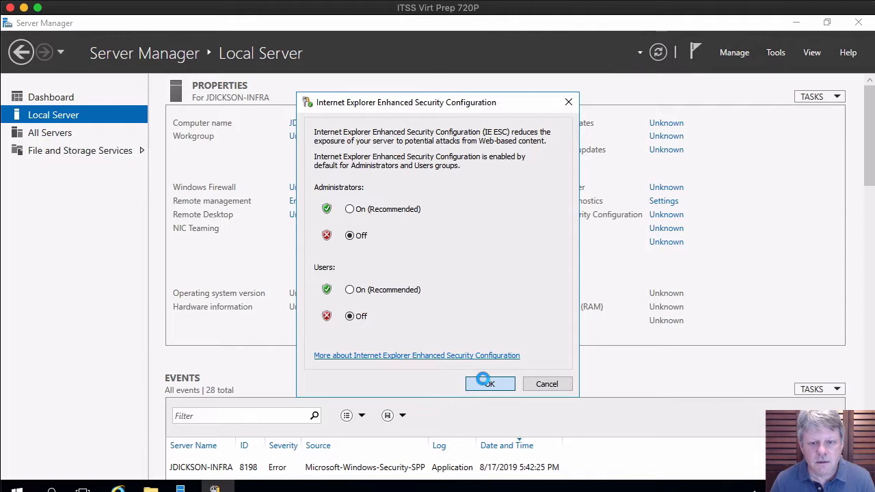
click(490, 383)
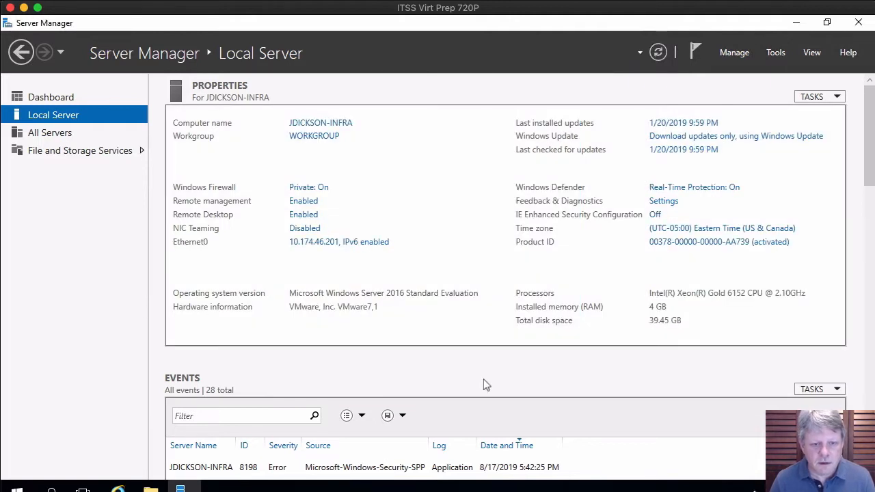
mouse_move(375, 273)
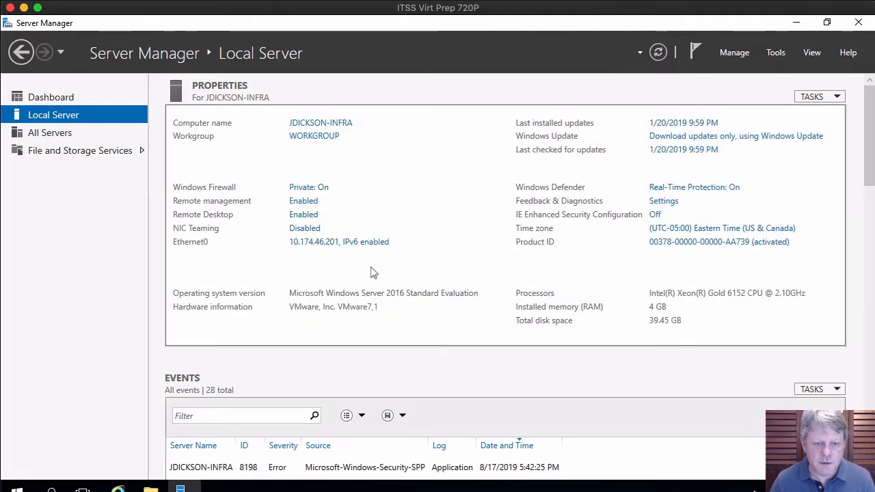
mouse_move(355, 245)
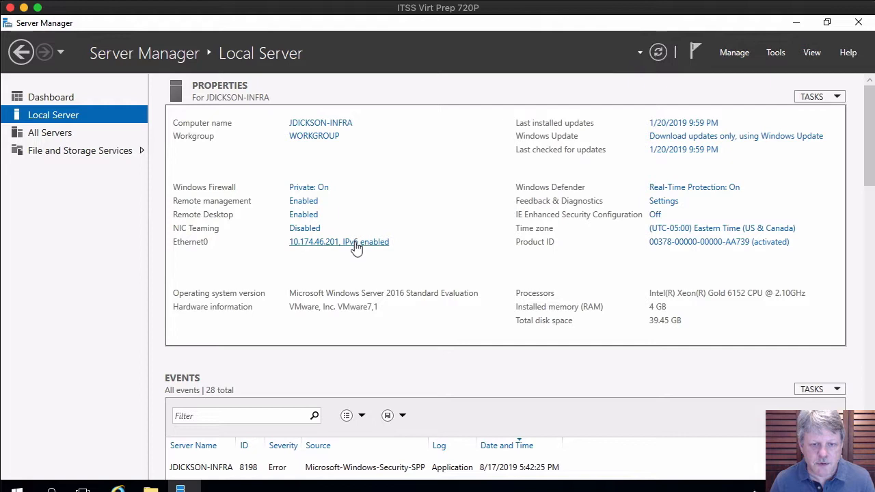
Rename the Ethernet0 adapter to Production in Network Connections and close the window
click(339, 240)
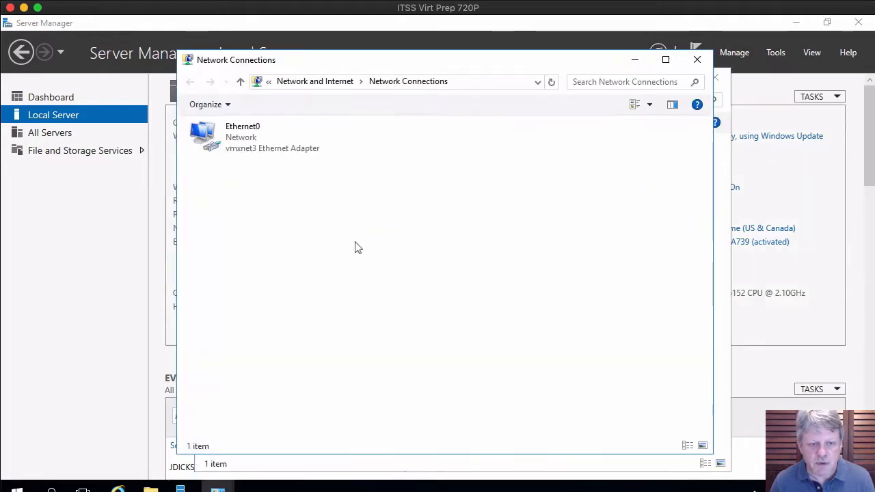
mouse_move(279, 206)
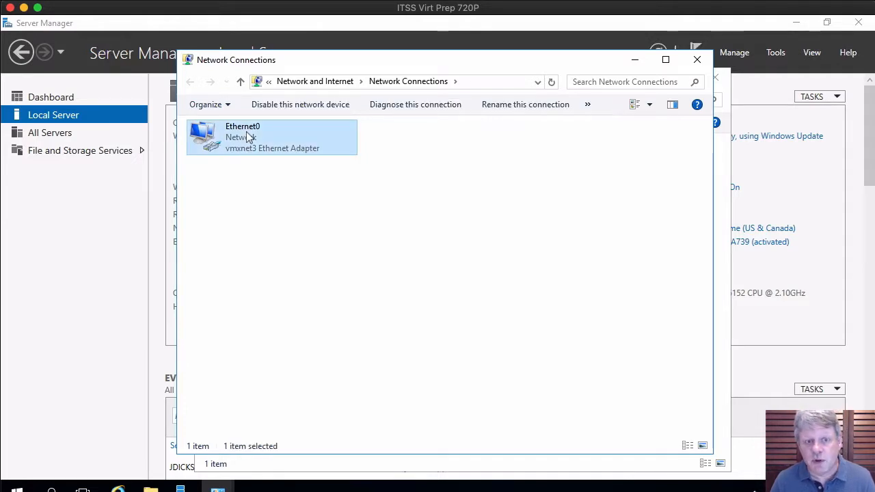
right_click(271, 137)
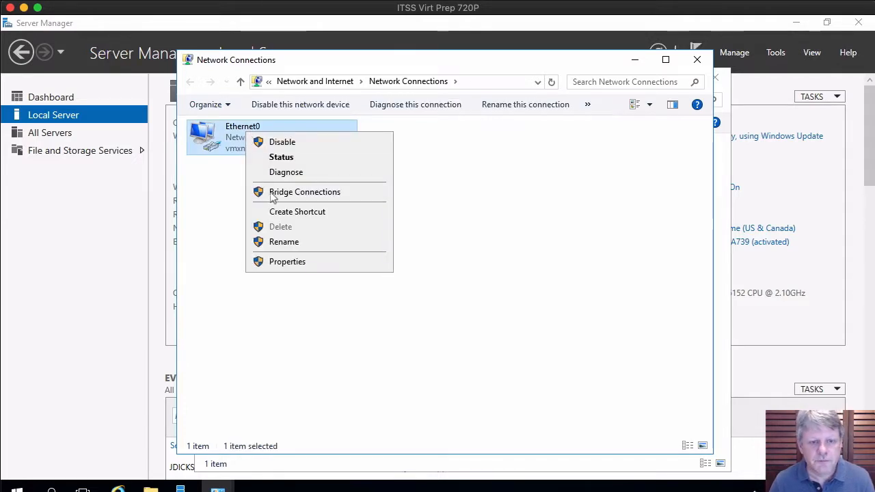
click(285, 241)
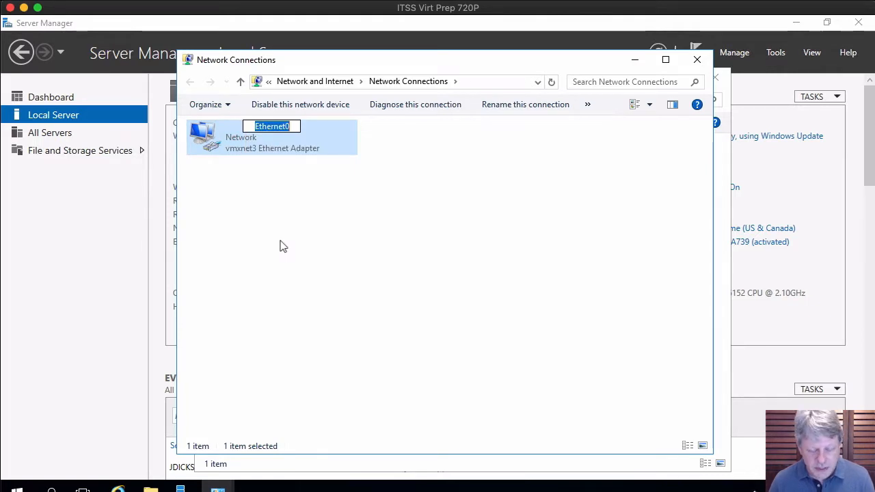
text(Prod)
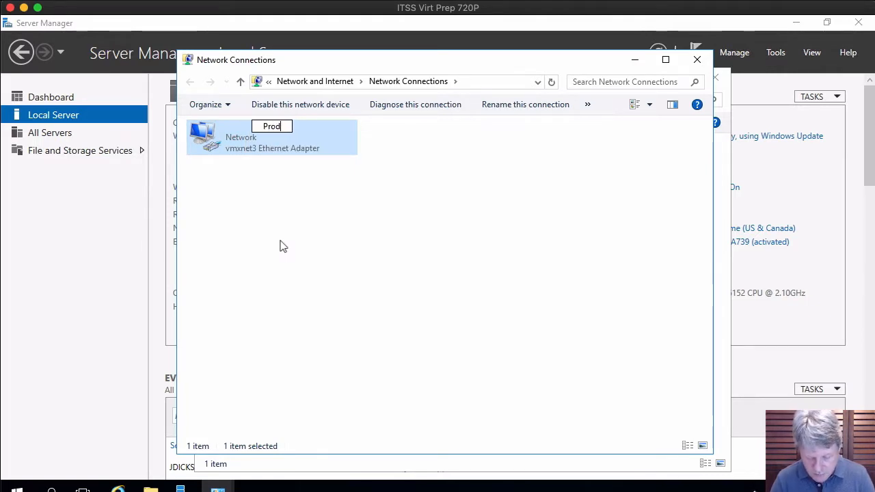
text(uction)
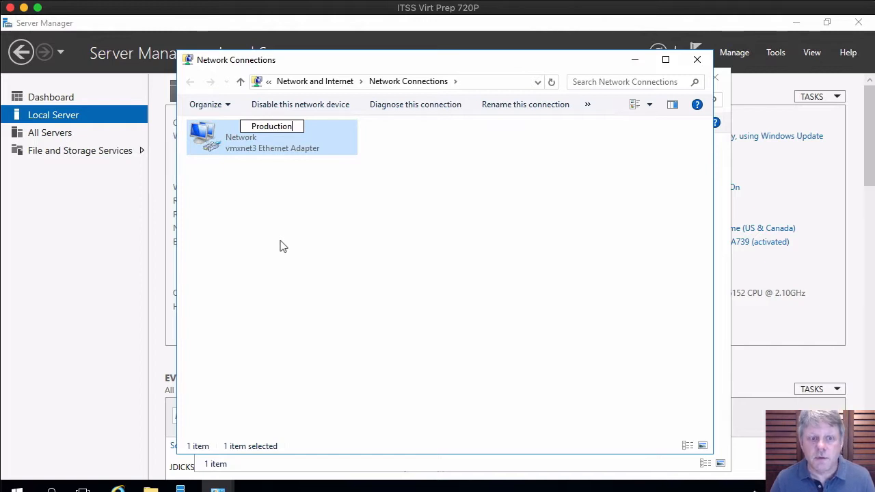
key(Return)
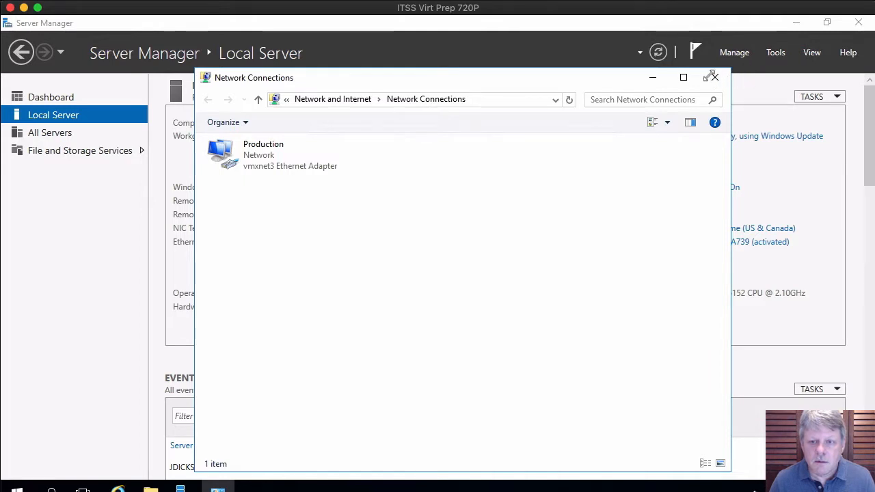
click(714, 76)
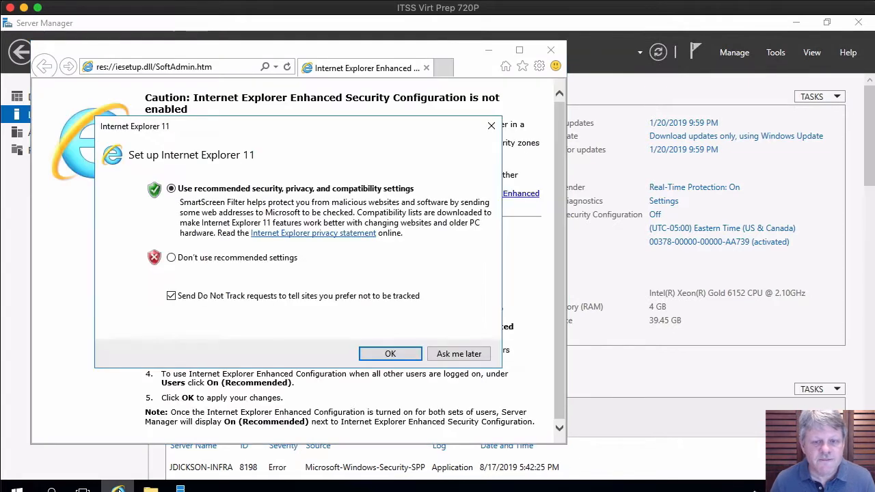
Accept IE11's recommended settings and search the web for 'firefox' from the address bar
click(389, 352)
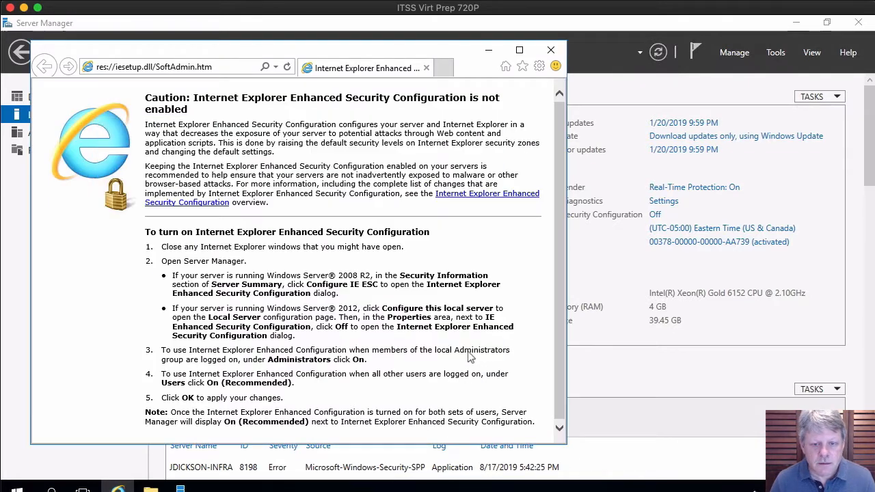
click(164, 65)
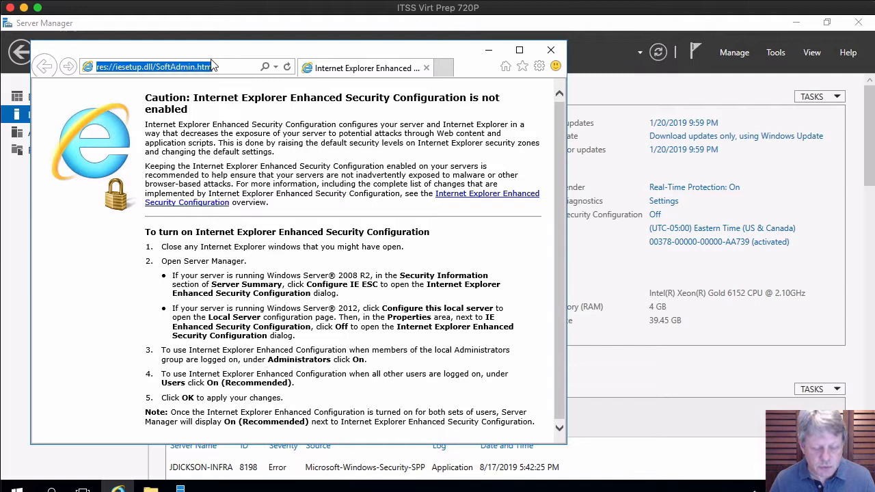
text(firefox)
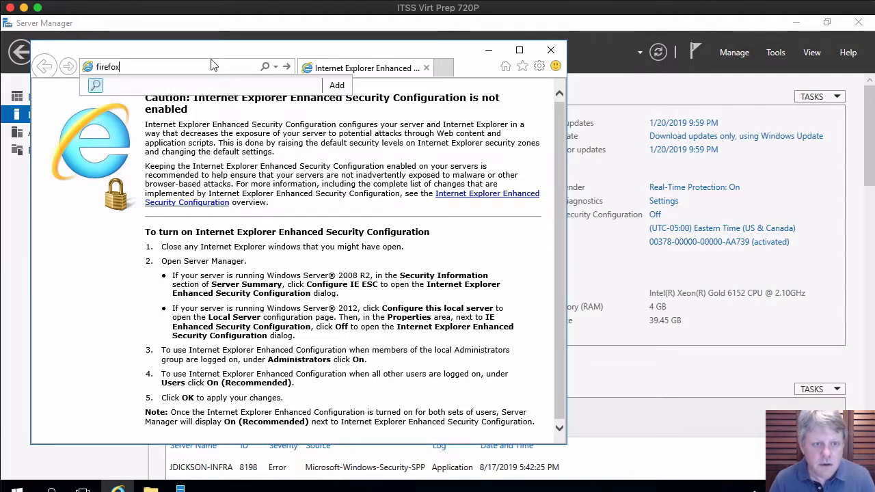
key(Return)
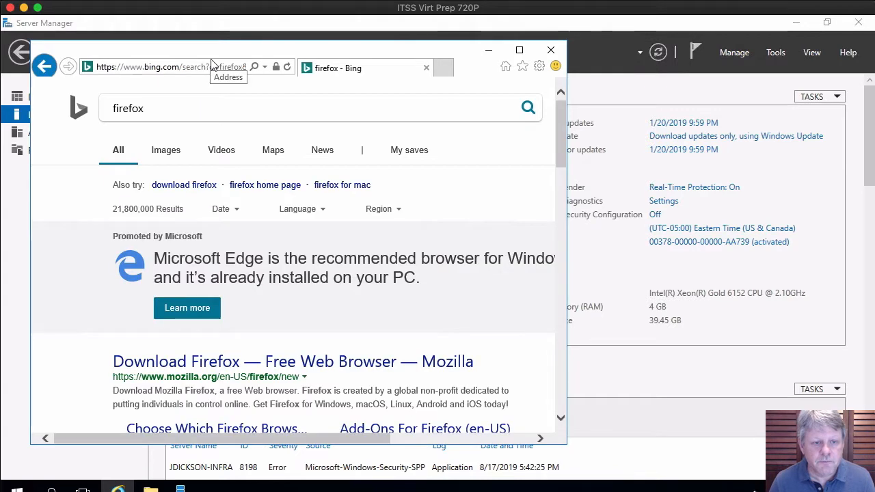
Open the Download Mozilla Firefox for Windows result from the search results
scroll(down, 3)
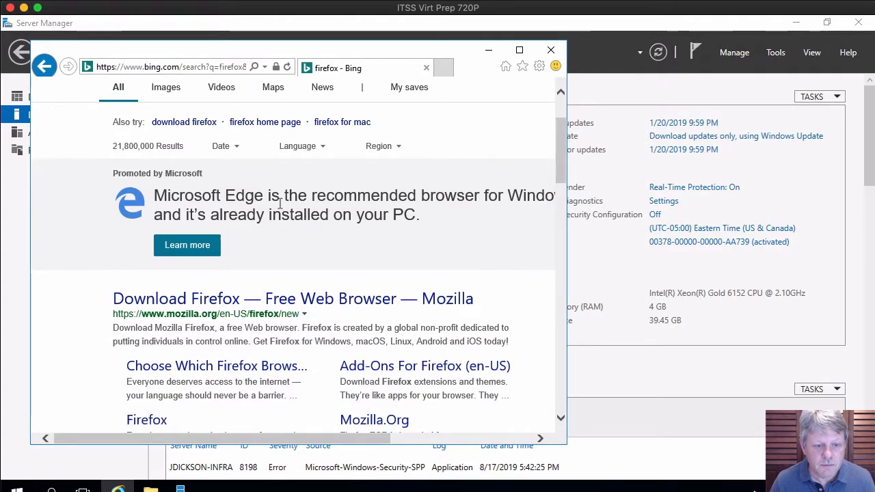
scroll(down, 3)
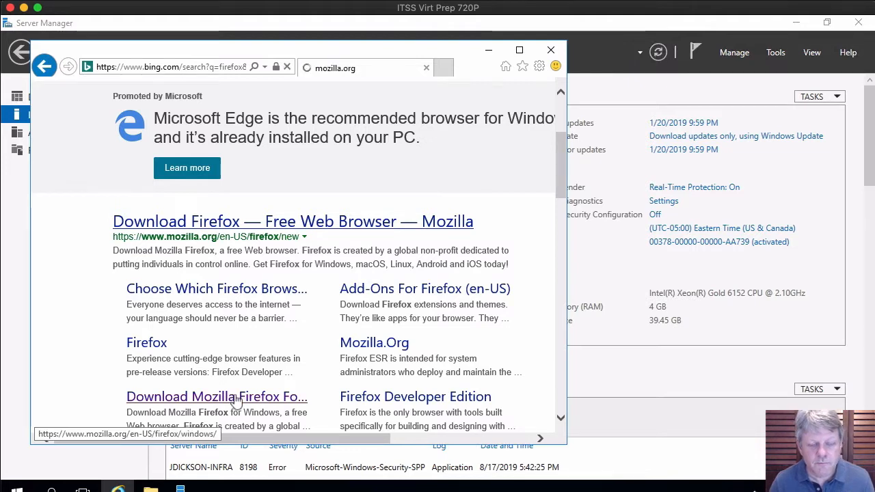
click(216, 396)
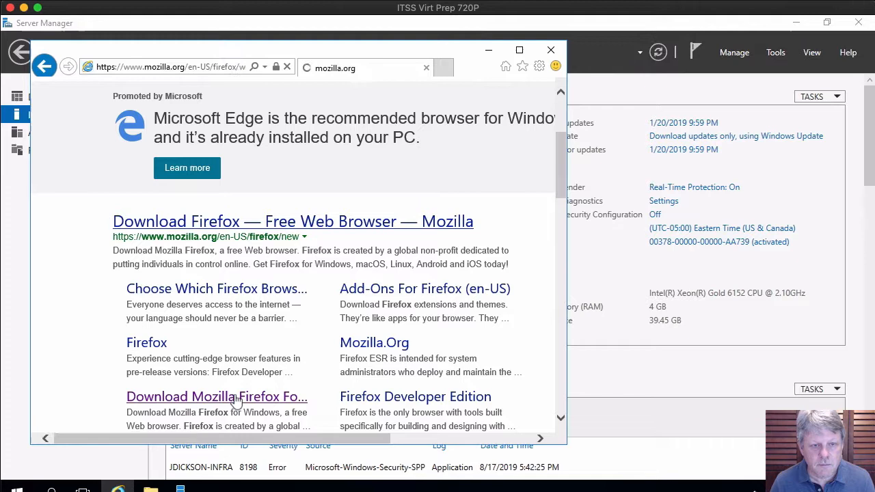
click(216, 397)
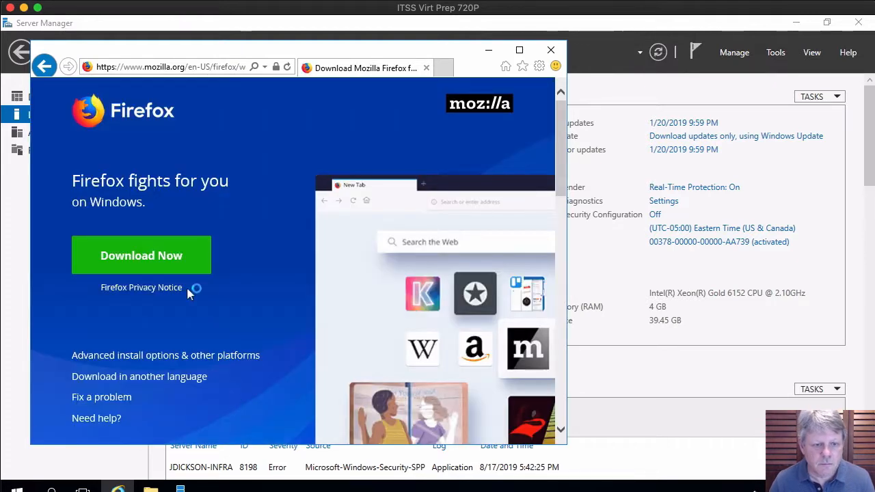
Download the Firefox installer and run it from IE's download notification bar
click(143, 256)
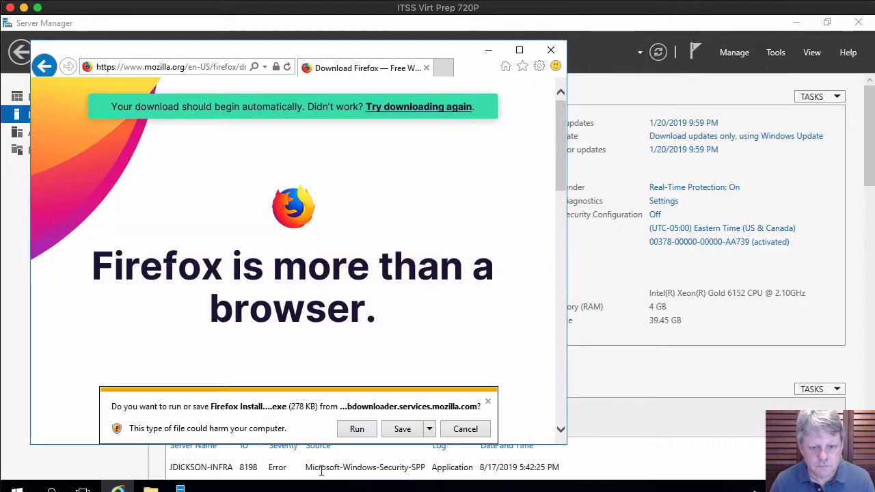
click(402, 429)
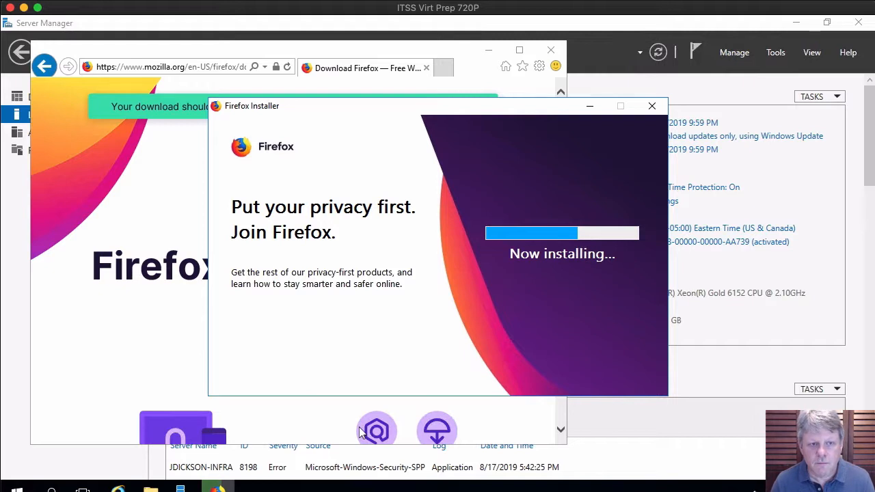
mouse_move(540, 55)
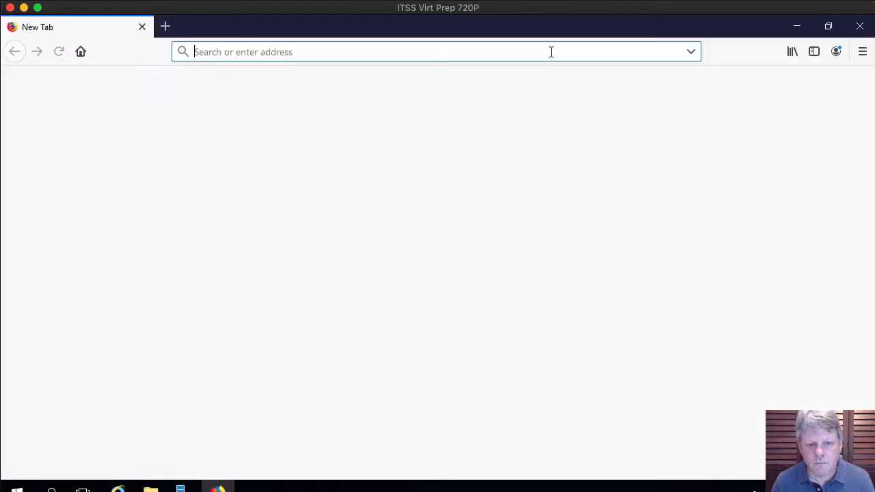
Search for 'putty' in Firefox and open the Chiark PuTTY search result
click(165, 26)
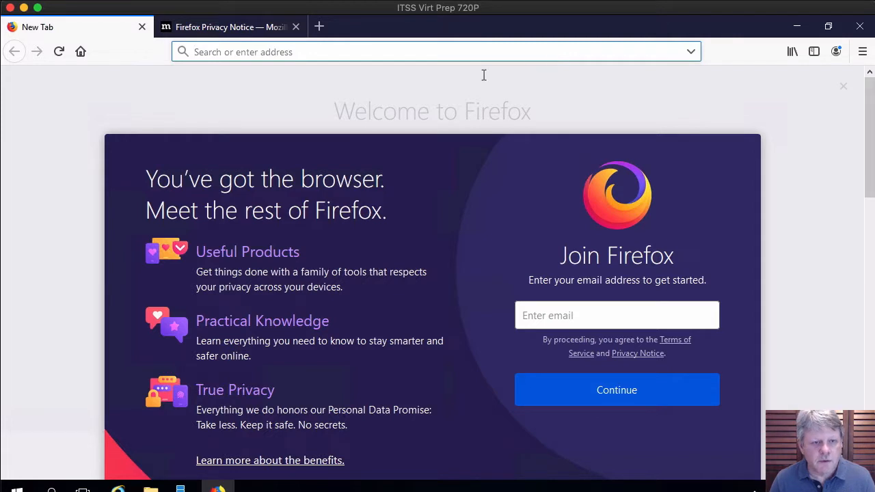
click(414, 52)
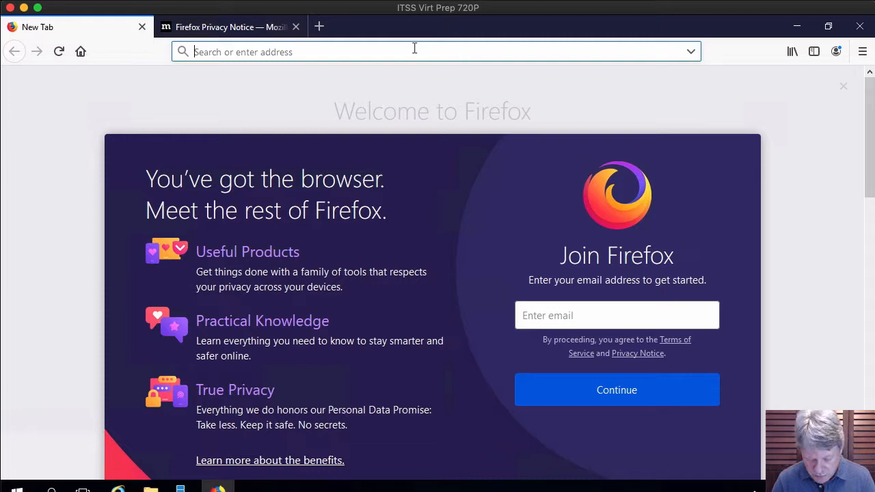
text(putty)
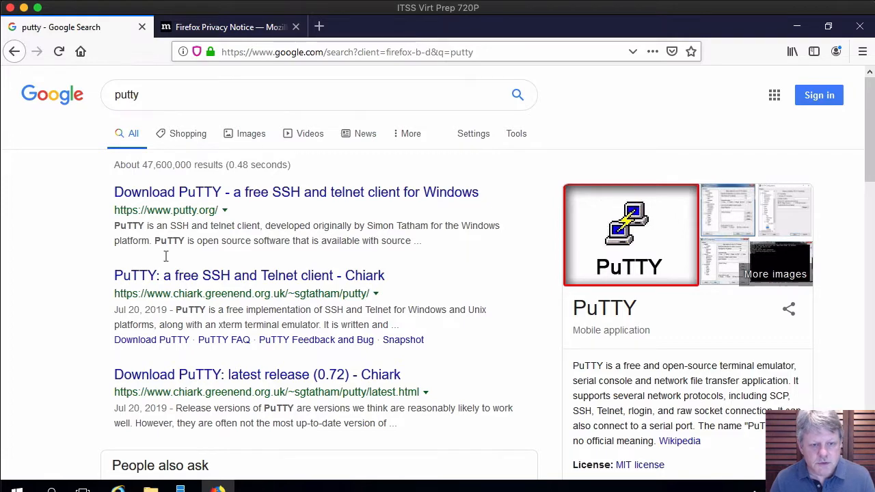
click(249, 276)
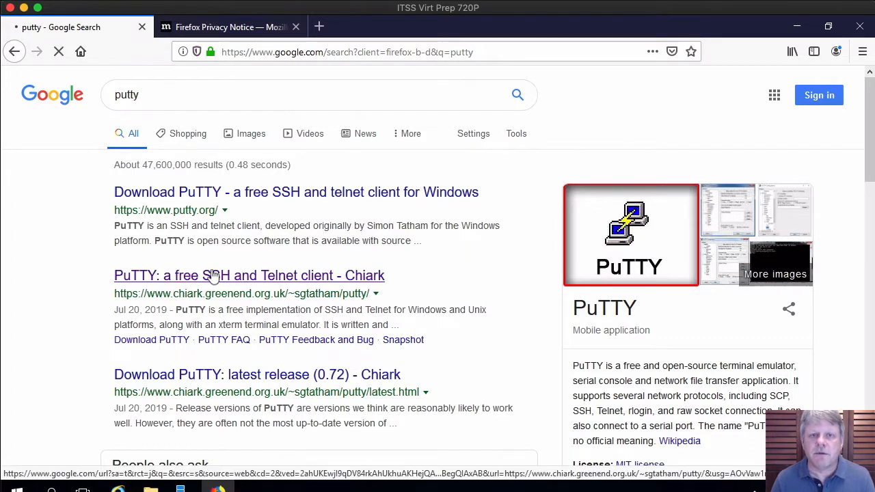
click(249, 275)
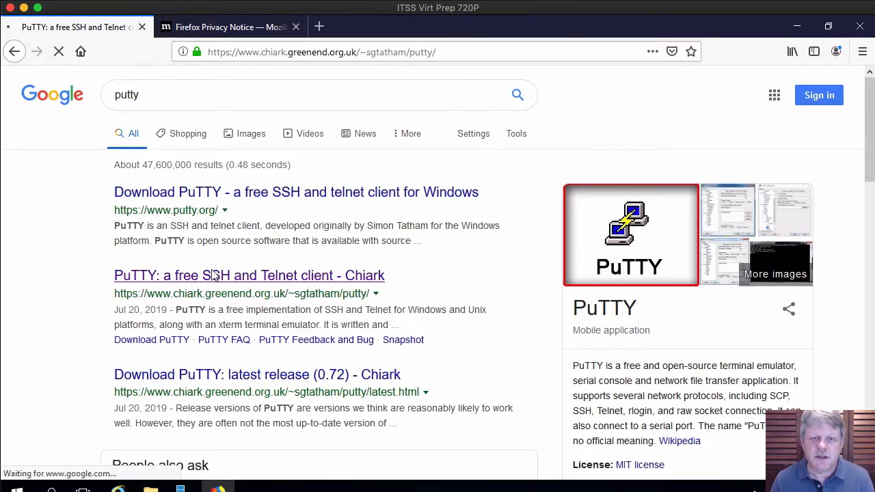
click(249, 275)
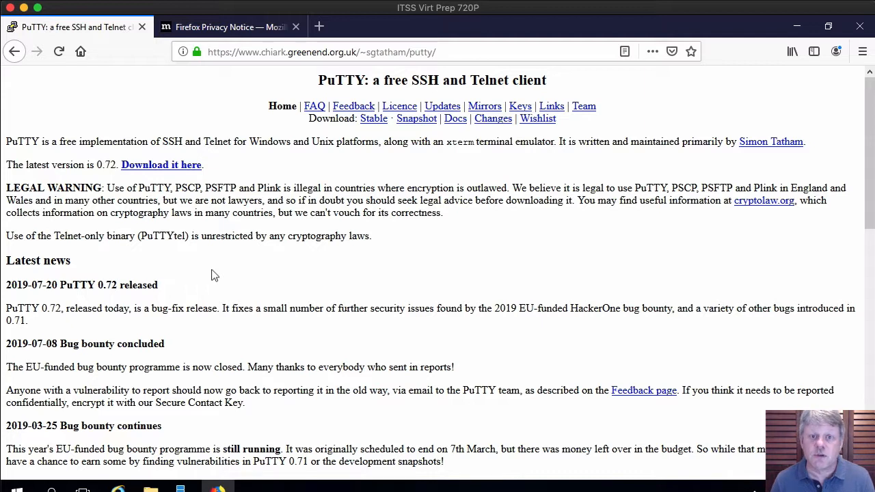
mouse_move(188, 169)
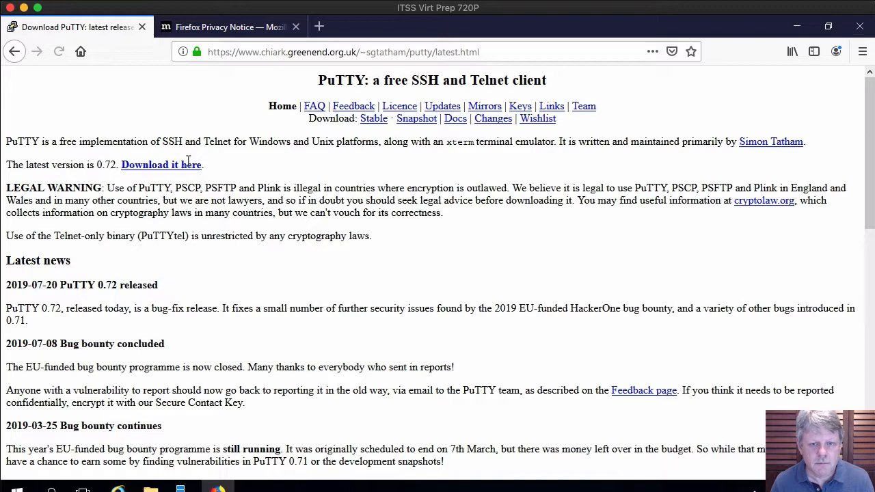
From the latest release page, save the 64-bit putty.exe and show it in its Downloads folder
click(162, 164)
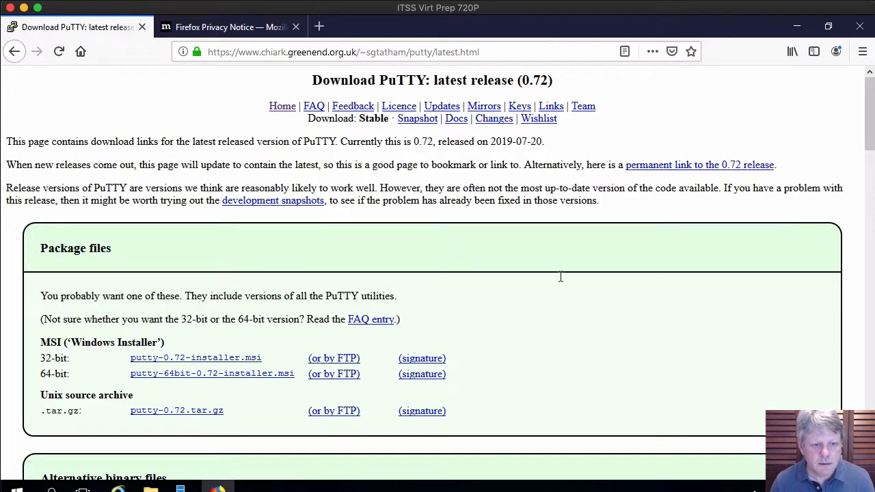
scroll(down, 3)
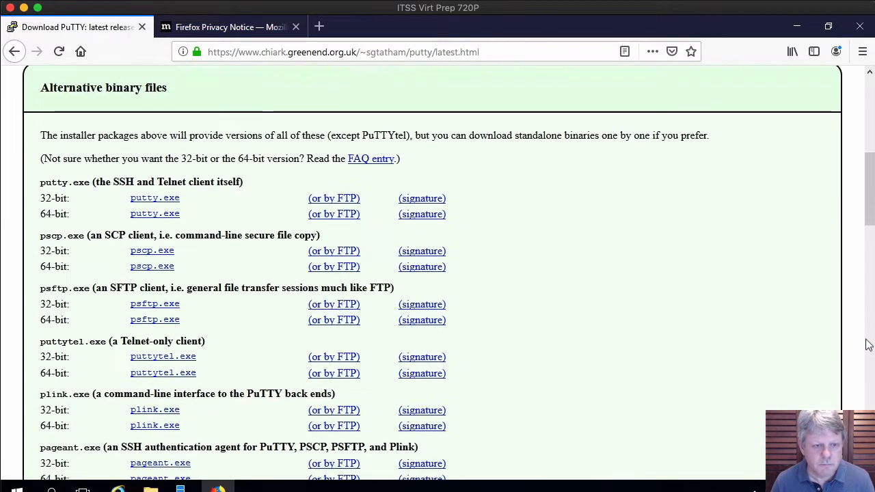
mouse_move(171, 219)
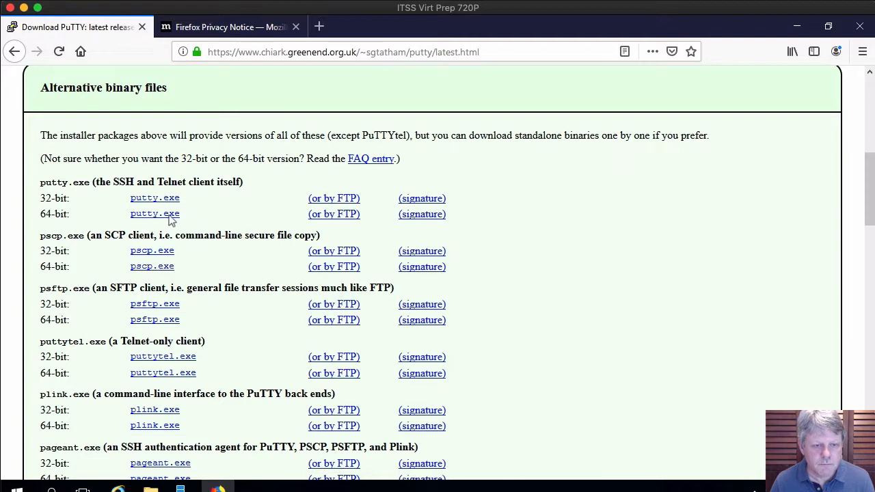
click(155, 213)
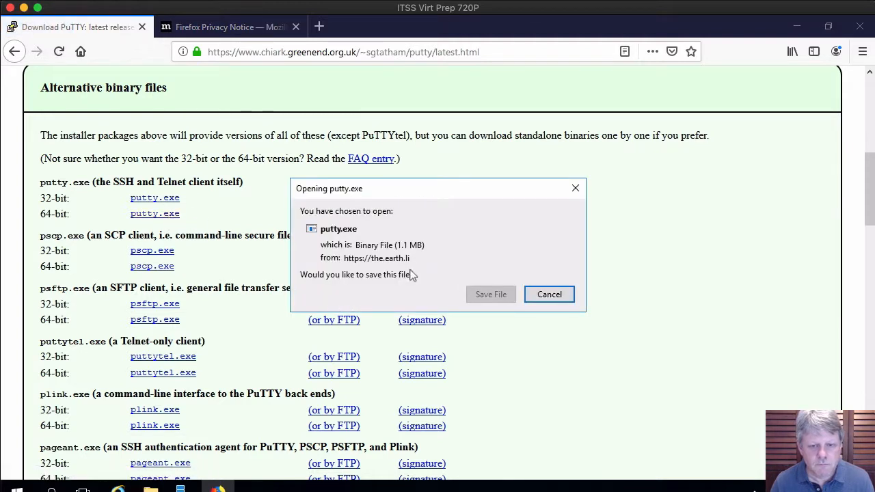
click(491, 294)
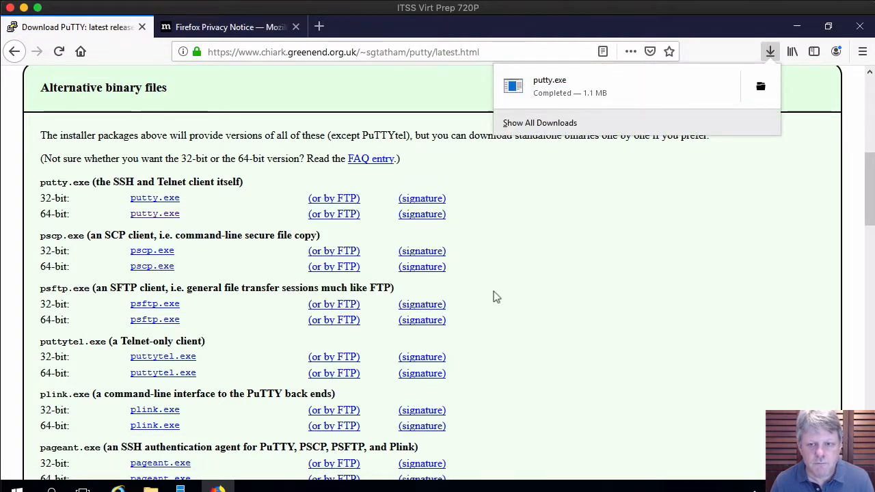
click(760, 85)
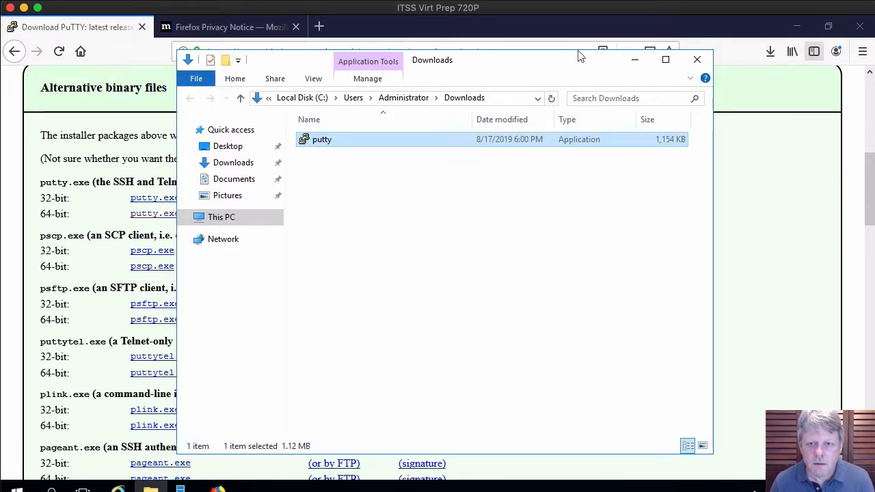
Minimize Firefox and Server Manager, then drag putty from Downloads onto the desktop
click(796, 26)
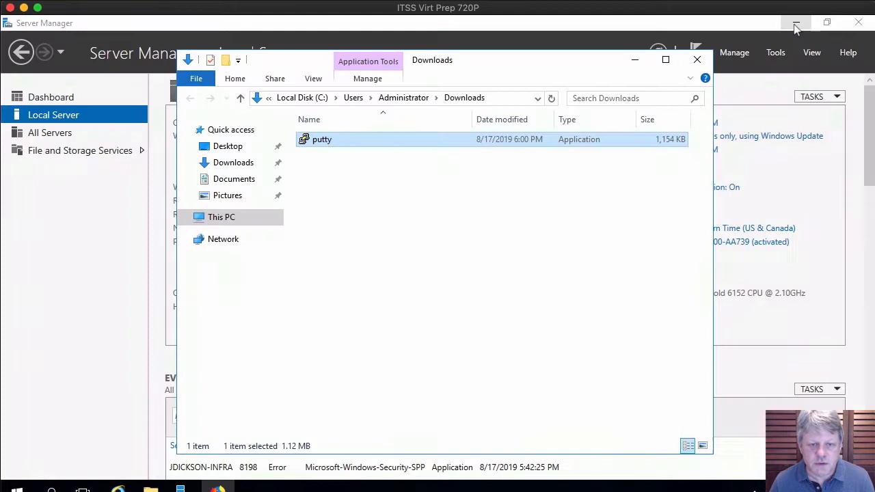
click(796, 22)
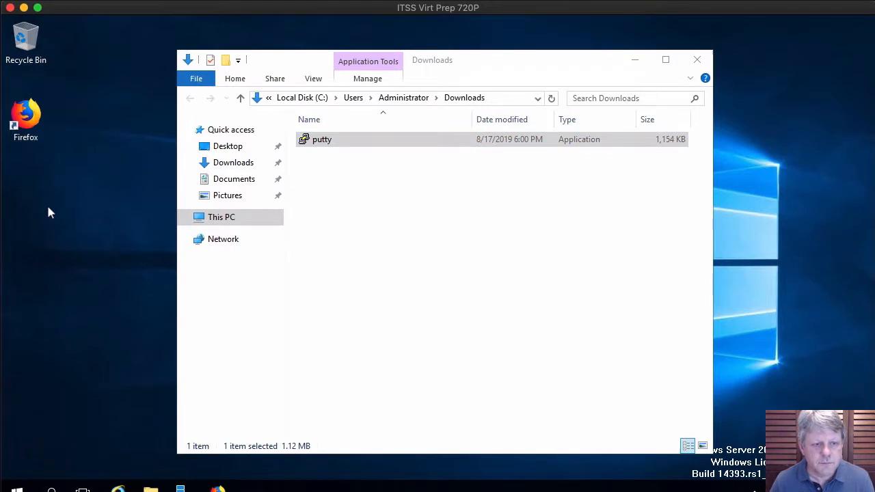
drag(323, 139, 76, 197)
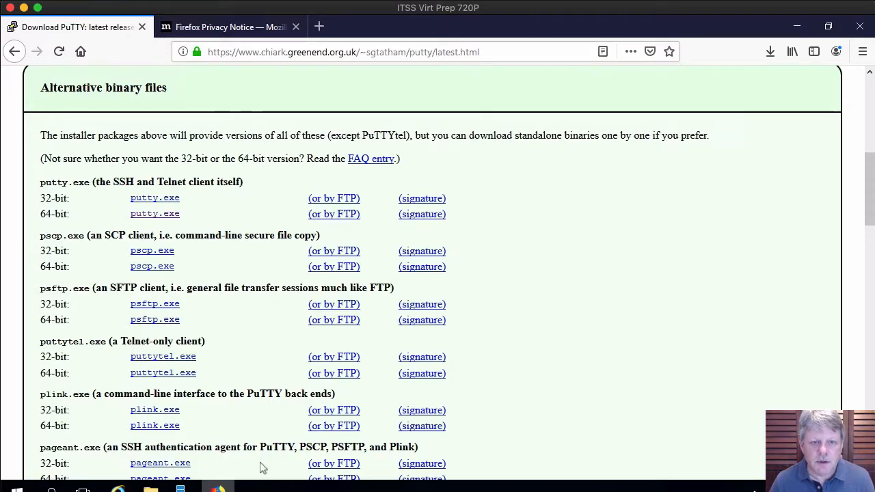
Search Google for winscp and open the official WinSCP site's download page
click(342, 52)
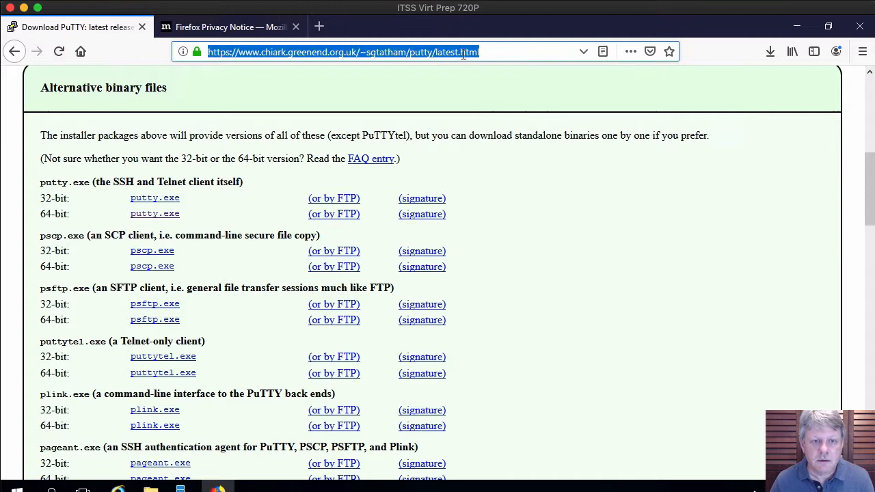
text(wunsco)
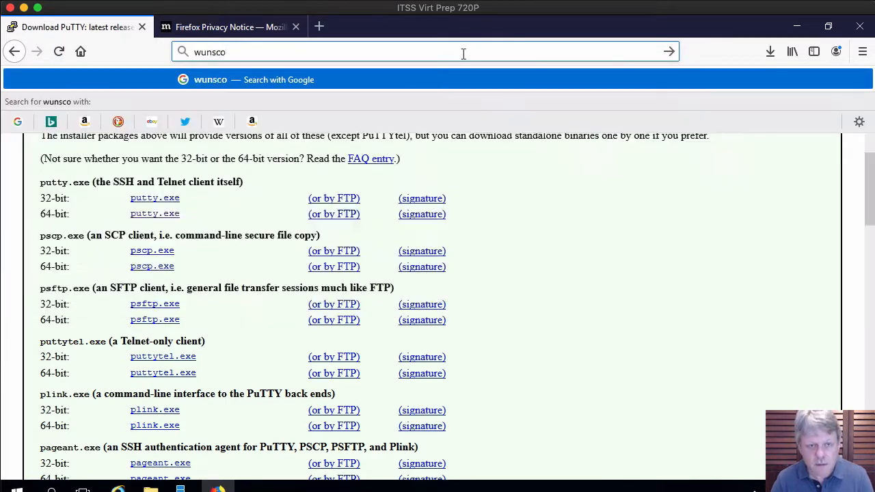
text(p)
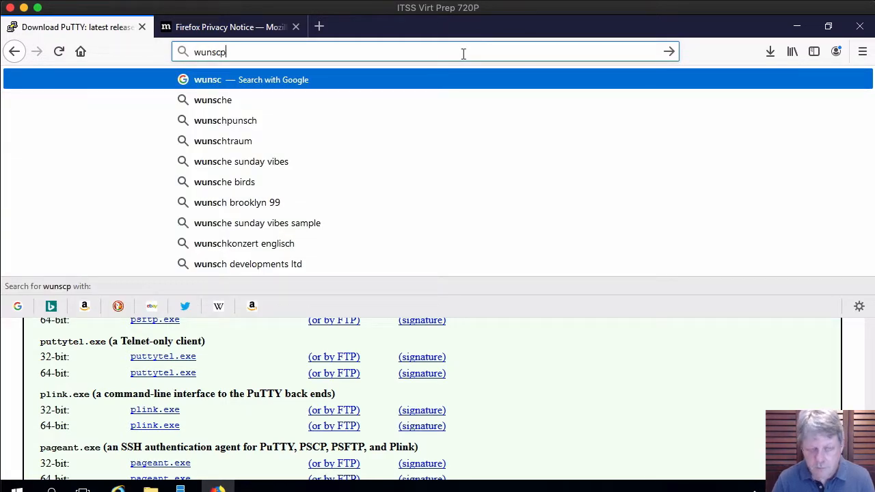
key(Return)
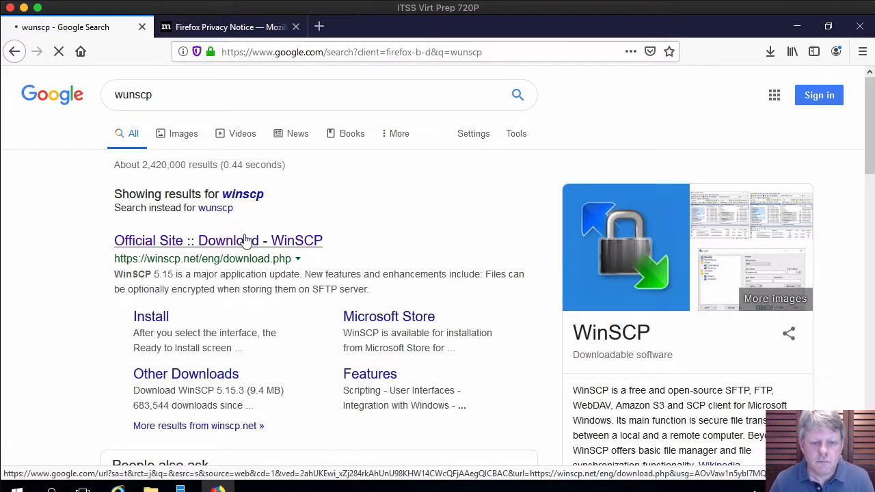
click(219, 241)
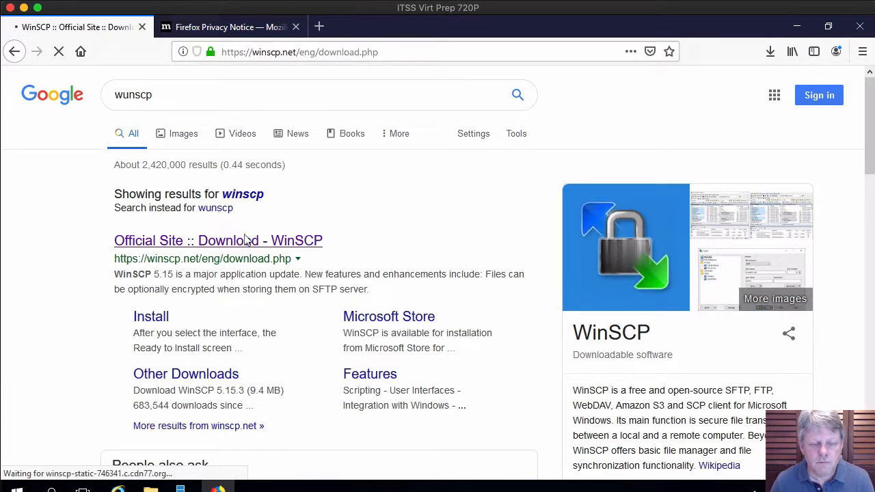
click(219, 241)
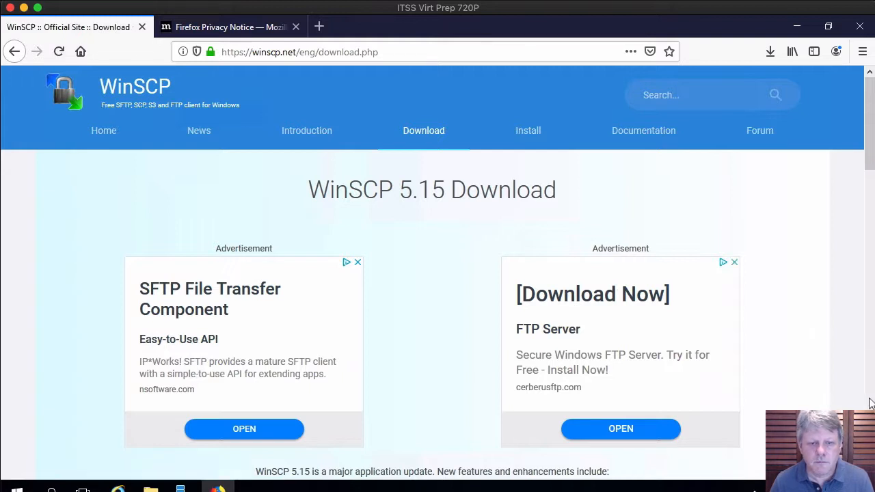
Save the WinSCP 5.15.3 installer and show the completed downloads
scroll(down, 3)
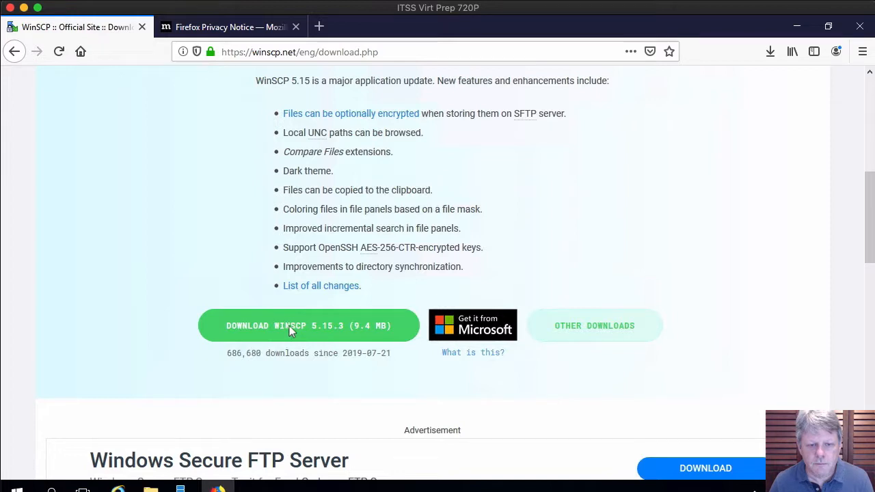
click(309, 326)
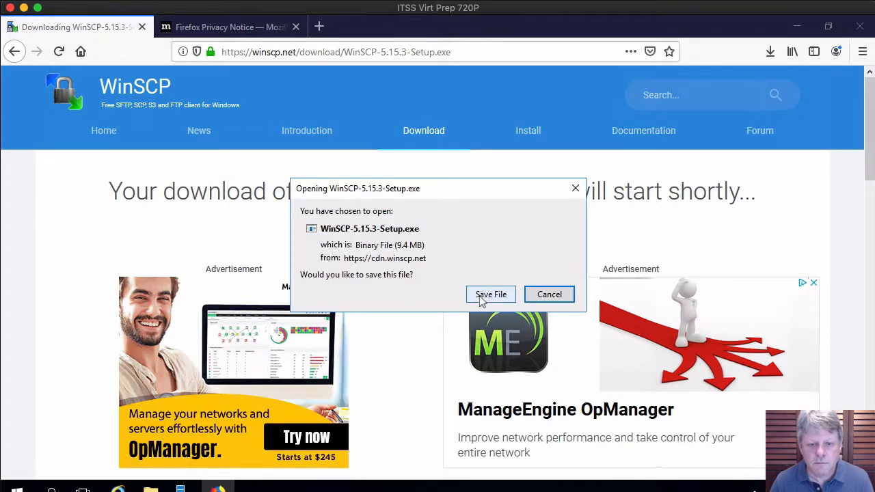
click(489, 294)
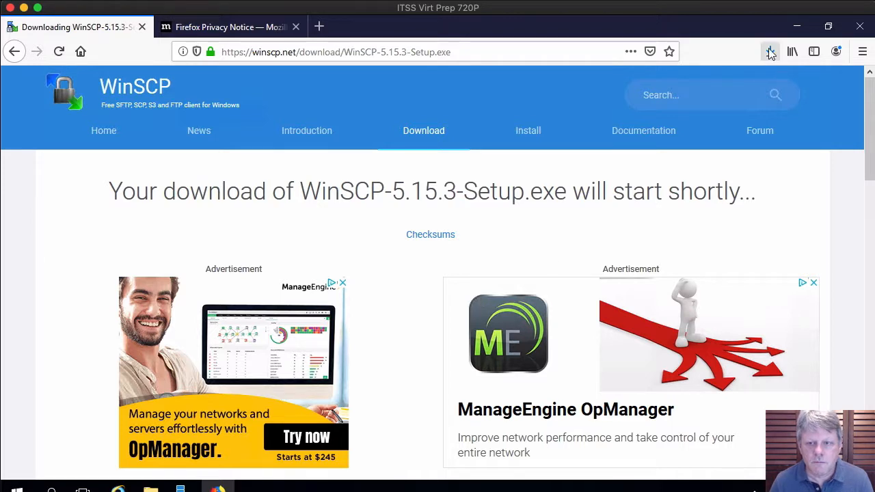
click(770, 52)
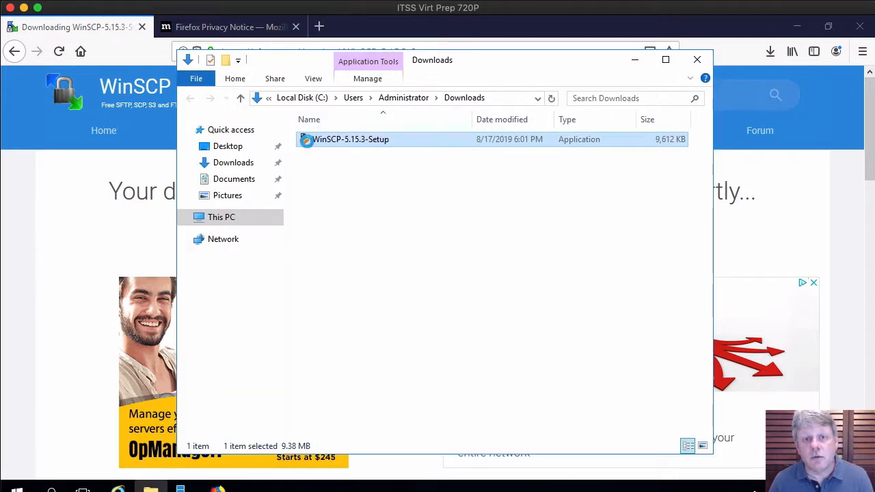
Run WinSCP-5.15.3-Setup with Typical installation and Commander interface, then close the Downloads window
double_click(350, 139)
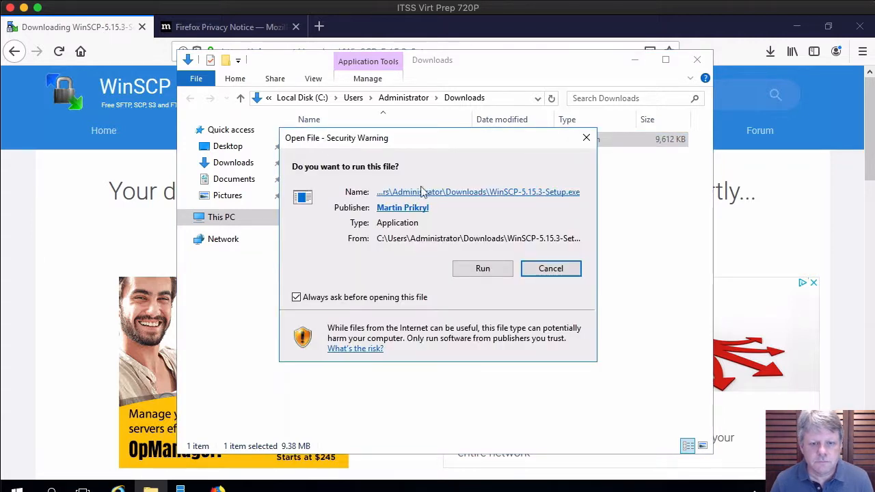
click(482, 268)
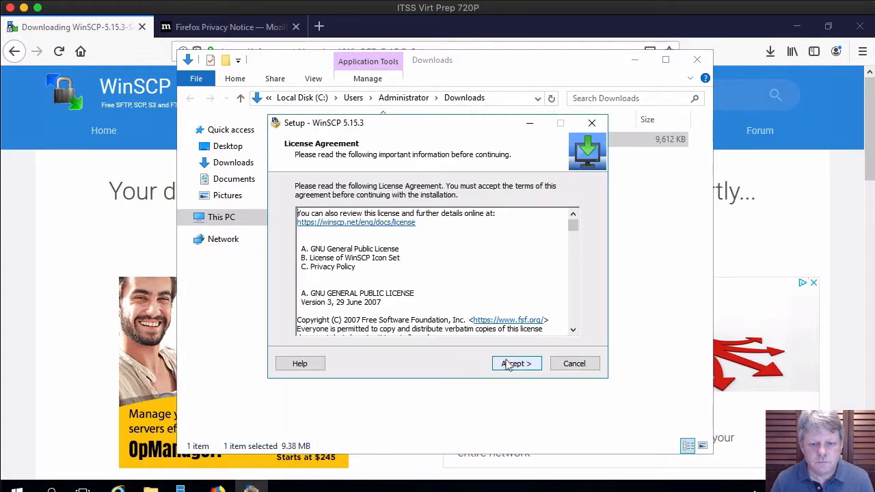
click(517, 363)
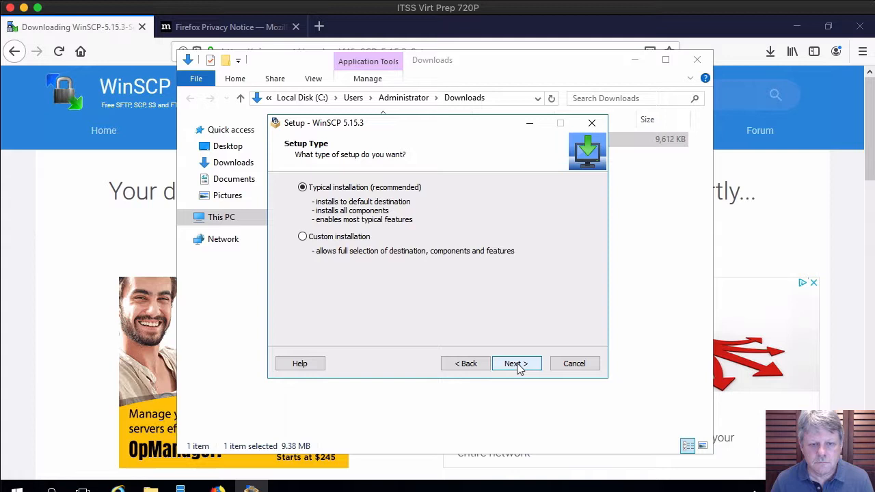
click(513, 364)
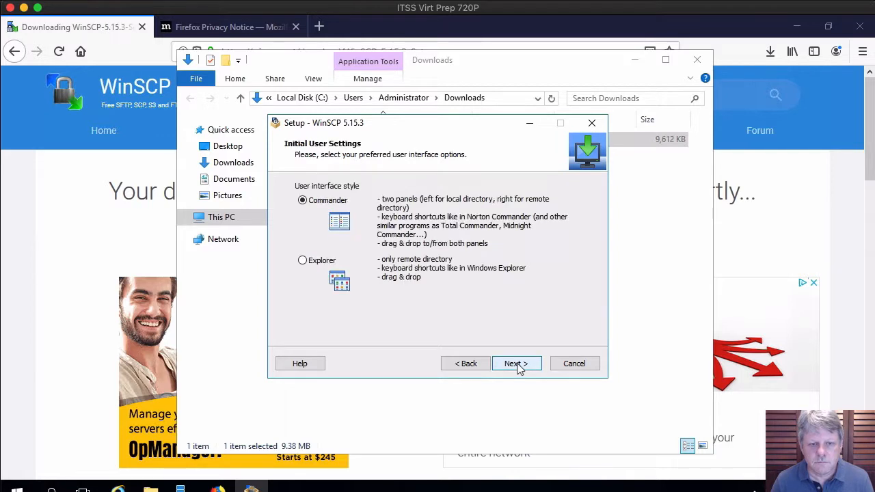
click(512, 363)
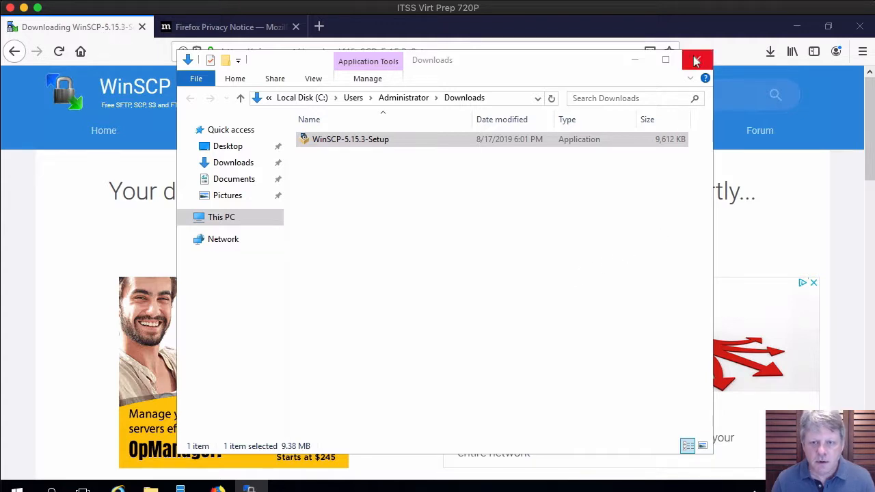
click(697, 60)
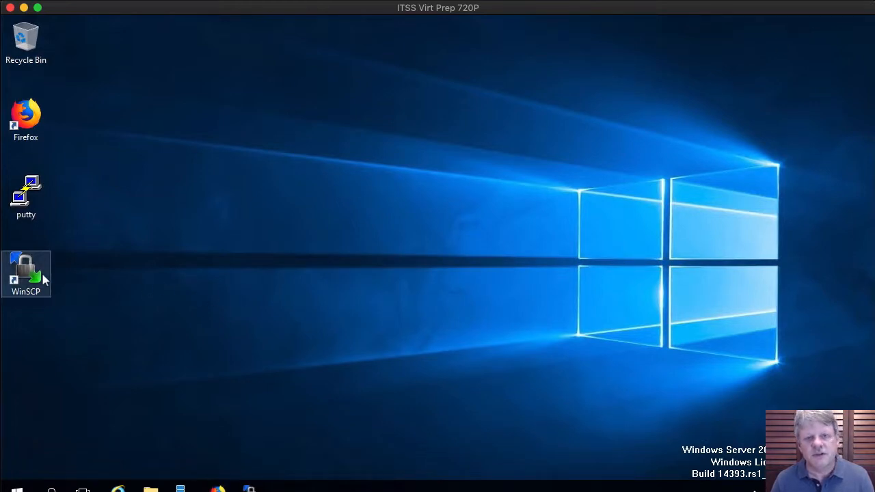
mouse_move(314, 253)
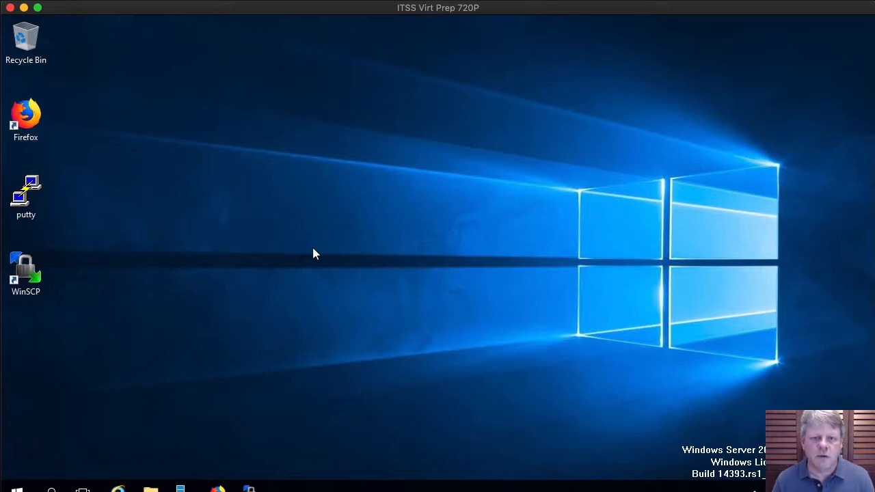
mouse_move(575, 148)
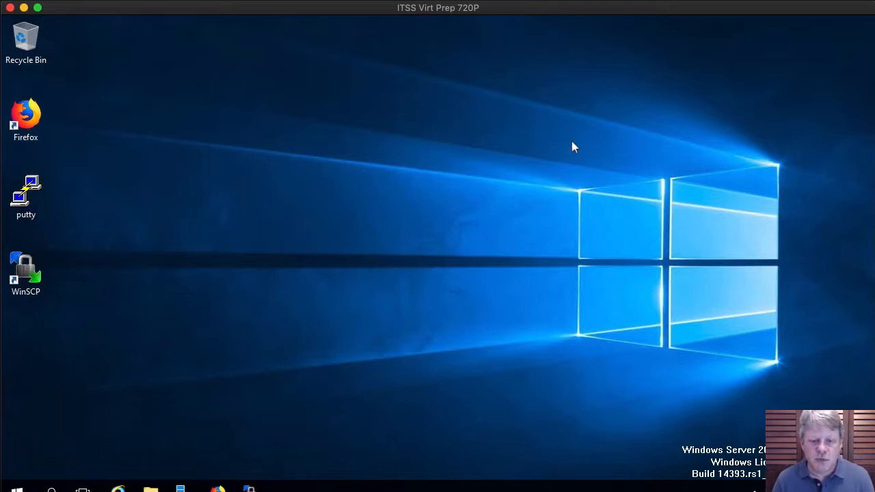
mouse_move(363, 273)
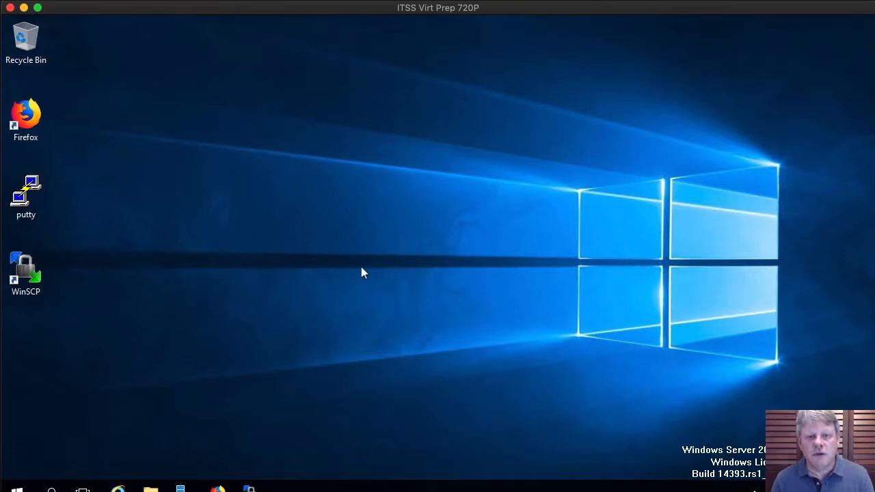